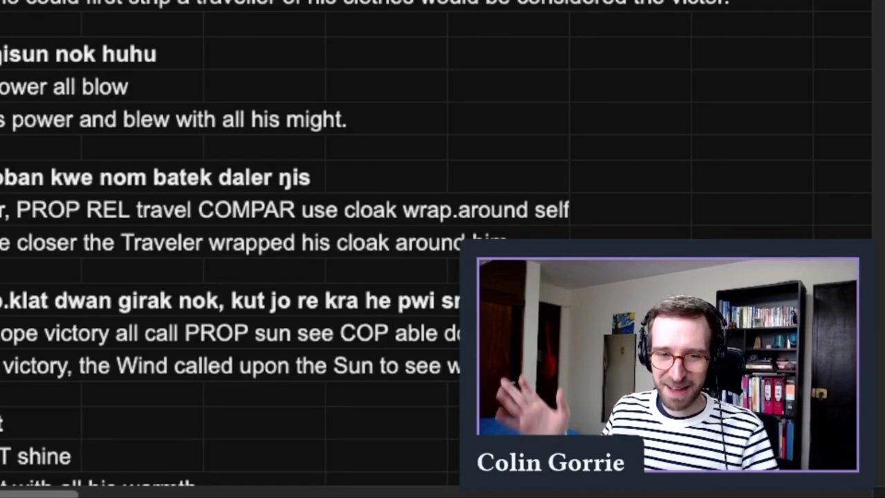
{"action": "mouse_move", "coordinate": [96, 42]}
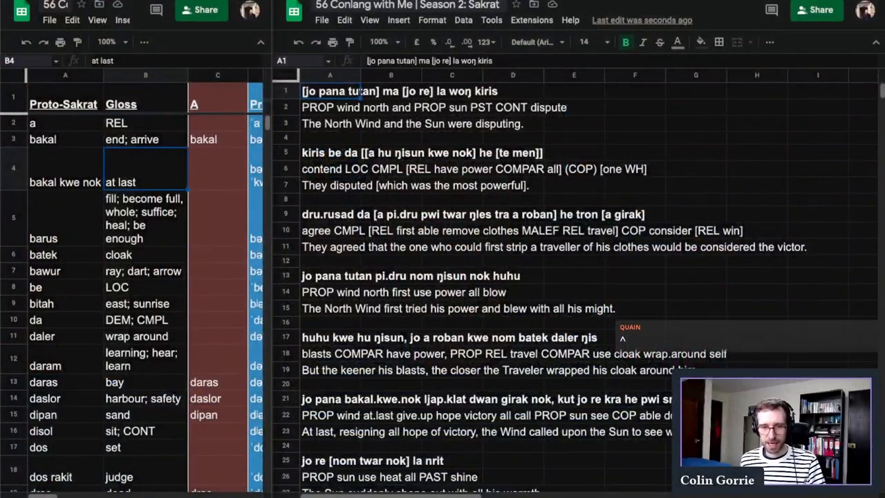
Step: Rewrite A1 as 'la woŋ kiris [jo pana tutan] ma [jo re]' and start A2's gloss 'PST CONT dispute'
{"action": "left_click", "coordinate": [390, 186]}
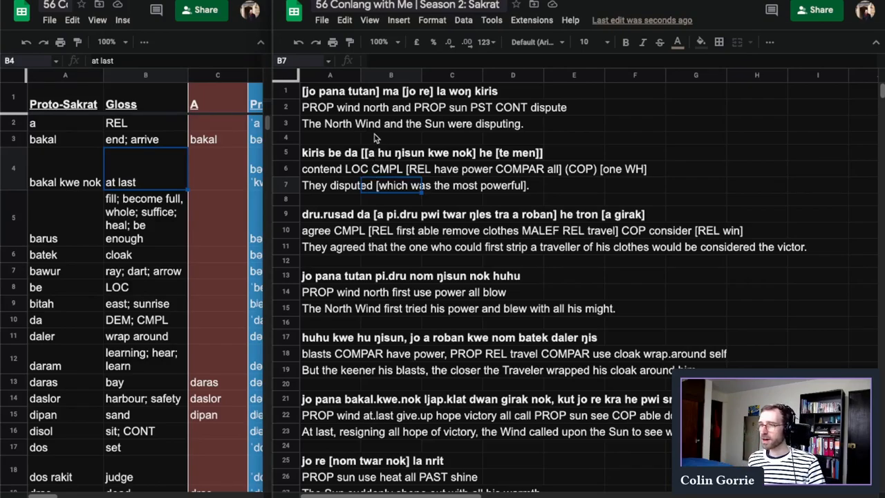
{"action": "left_click", "coordinate": [329, 92]}
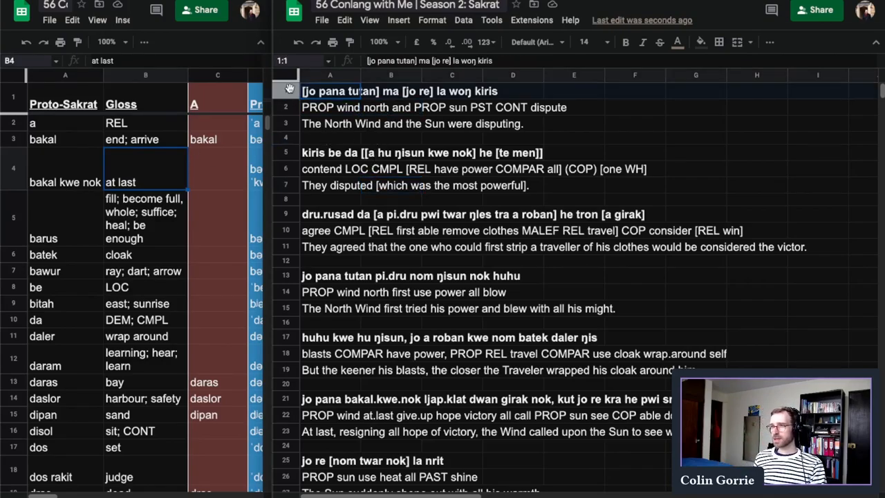
{"action": "left_click", "coordinate": [329, 91]}
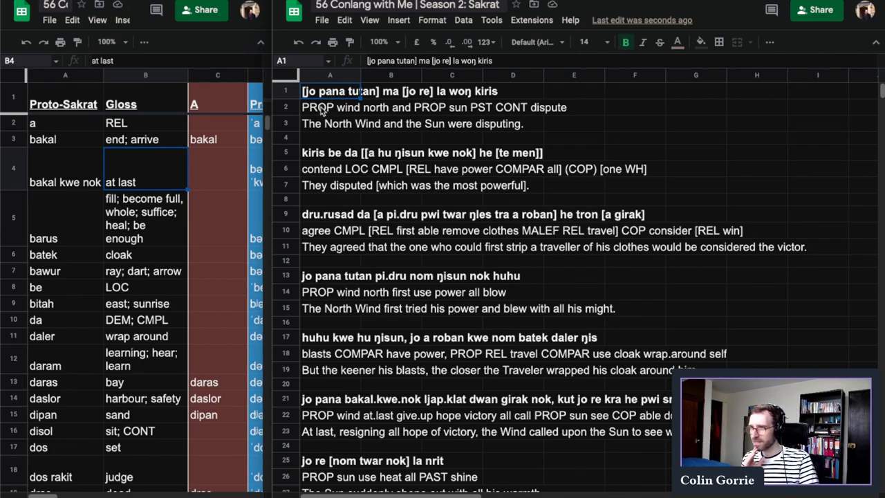
{"action": "left_click", "coordinate": [285, 91]}
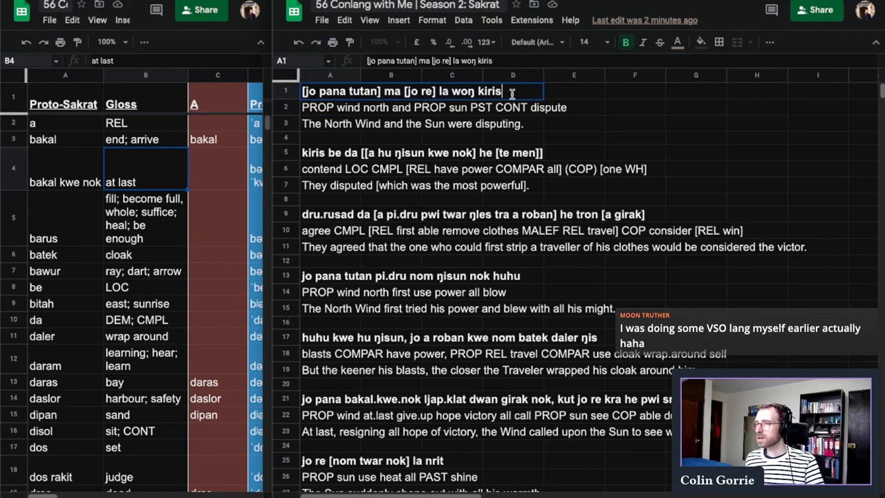
{"action": "double_click", "coordinate": [478, 91]}
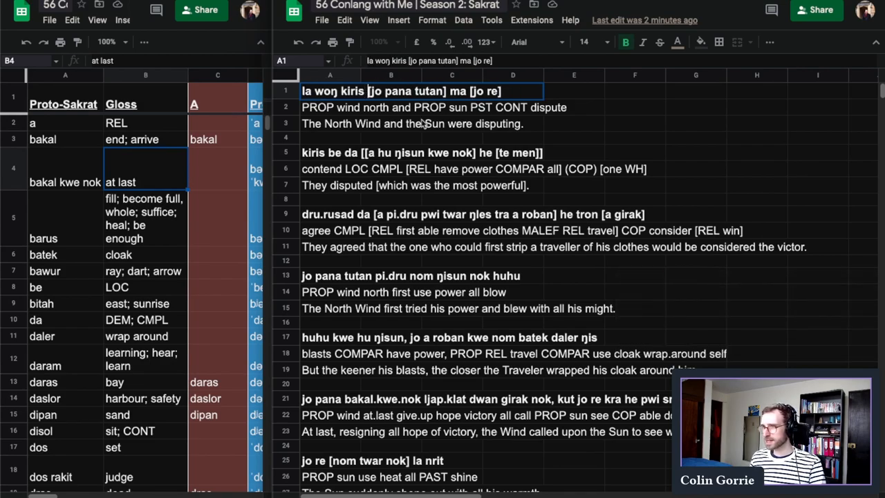
{"action": "left_click", "coordinate": [329, 137]}
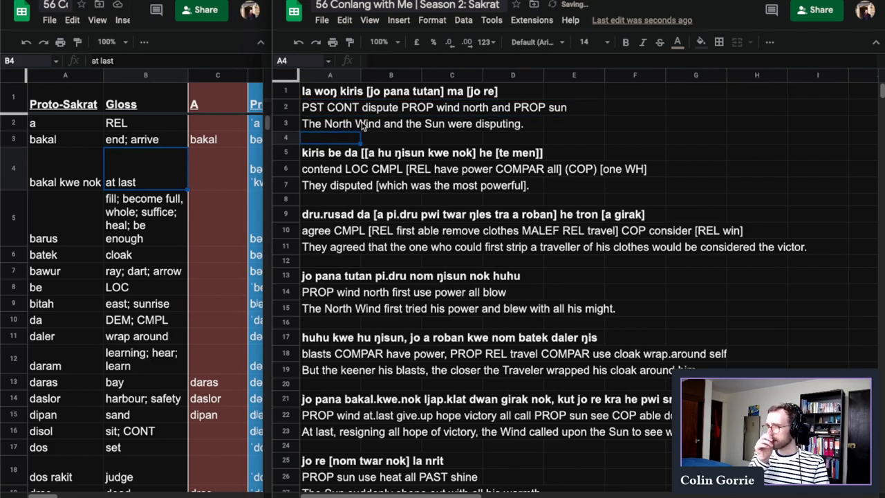
{"action": "left_click", "coordinate": [329, 108]}
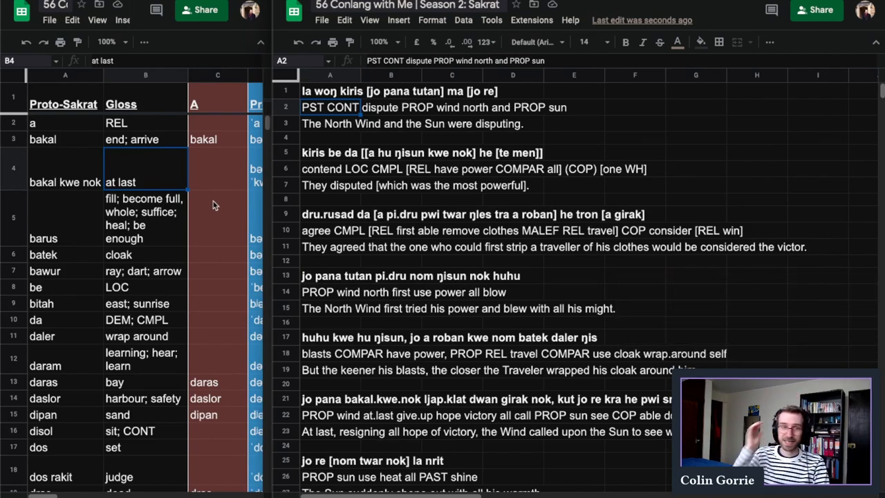
{"action": "left_click", "coordinate": [451, 168]}
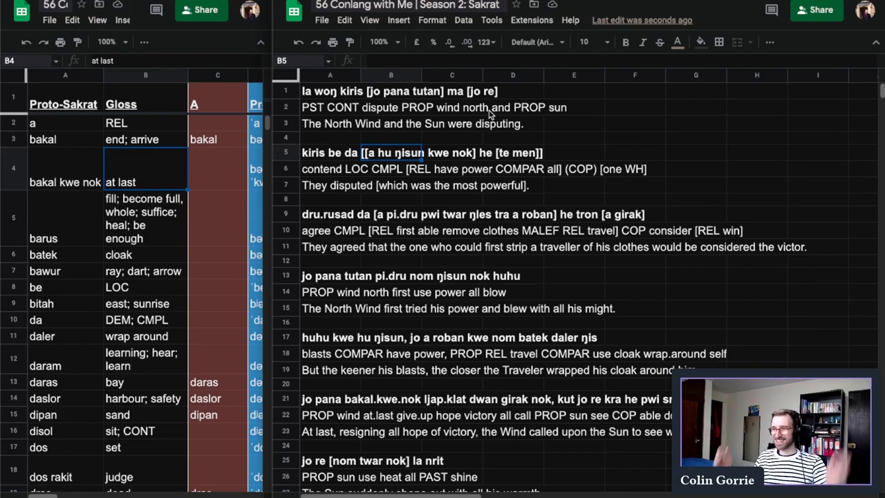
{"action": "left_click", "coordinate": [329, 123]}
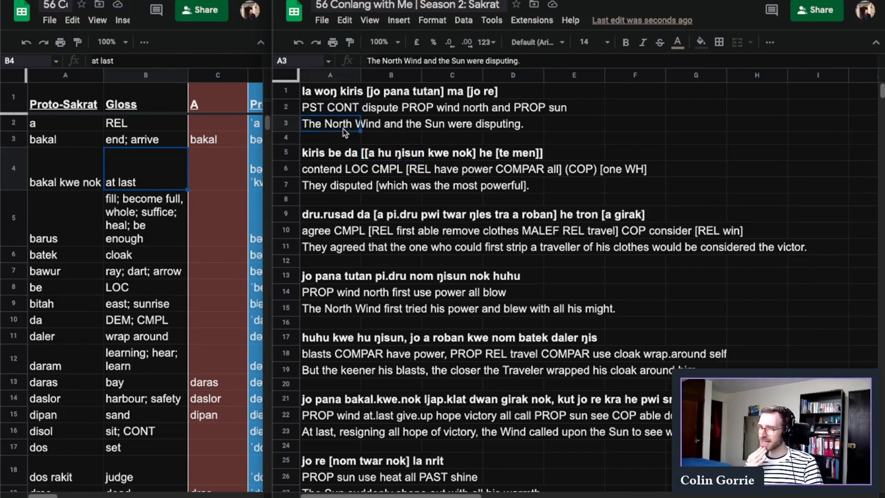
{"action": "left_click", "coordinate": [329, 137]}
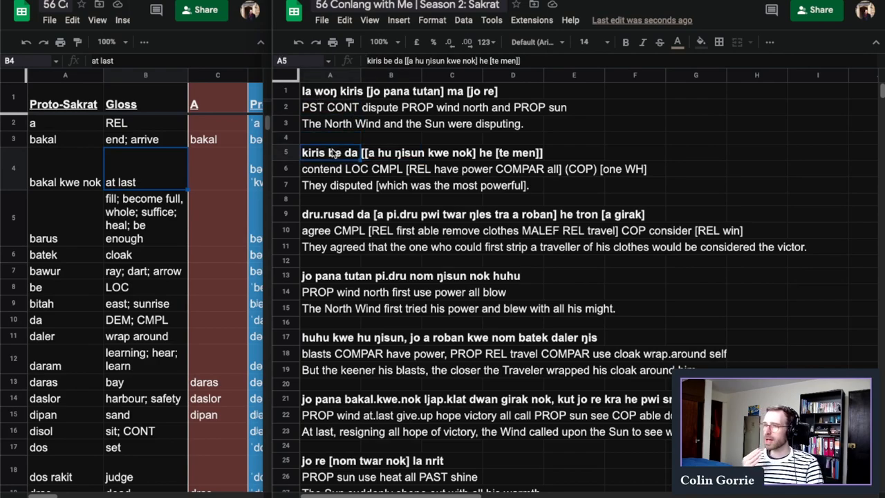
{"action": "left_click", "coordinate": [390, 123]}
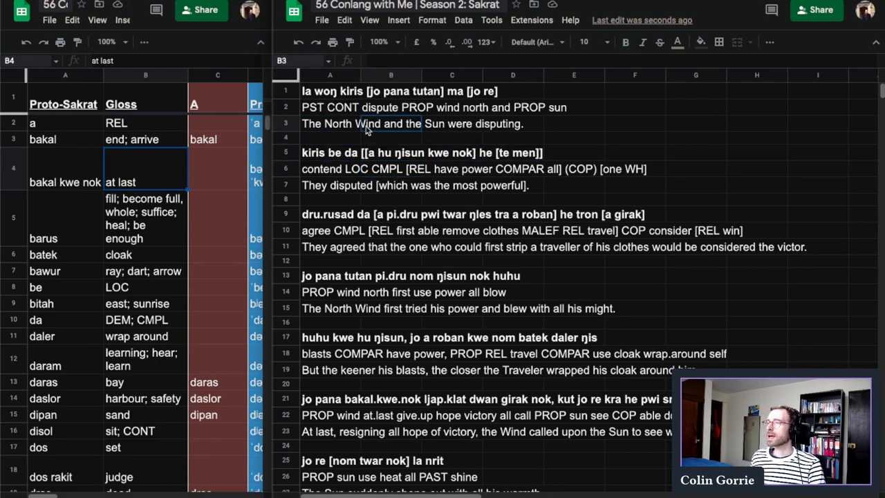
{"action": "left_click", "coordinate": [329, 108]}
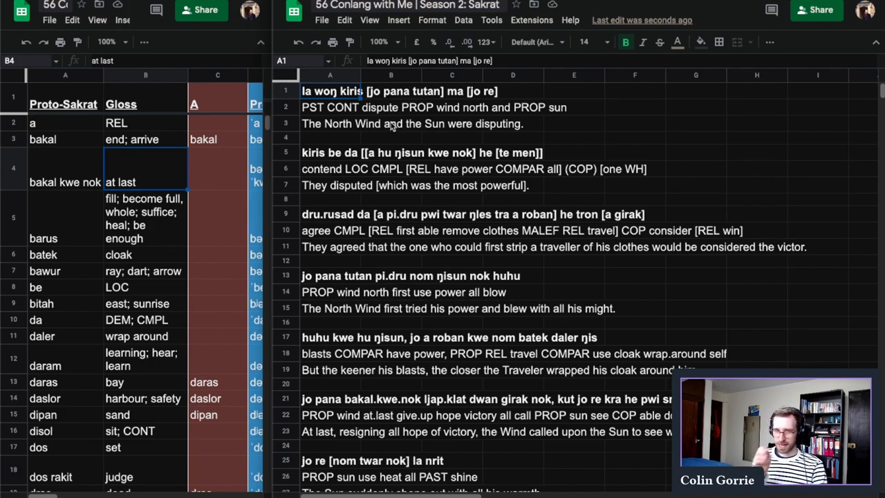
Step: Make A5 read 'kiris be da [he te men] [a hu ŋisun kwe nok]' and move '[COP [one WH]]' before the REL clause in A6
{"action": "left_click", "coordinate": [329, 152]}
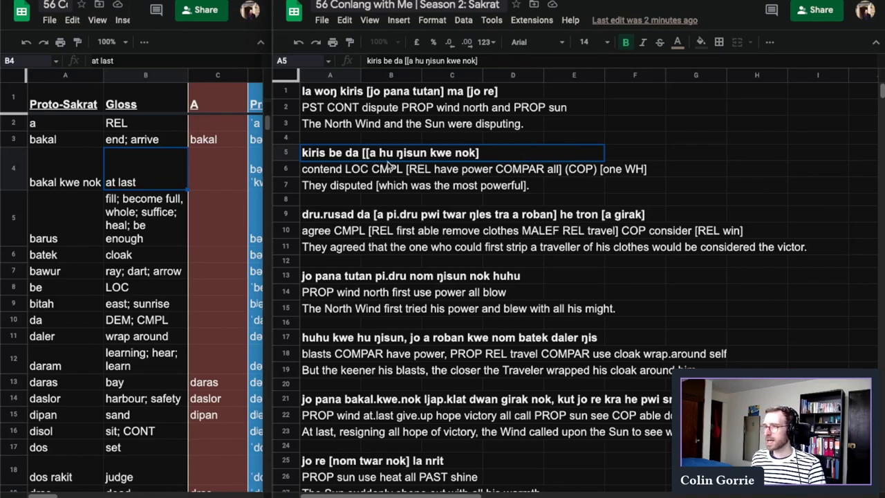
{"action": "type", "text": "[he [te men]"}
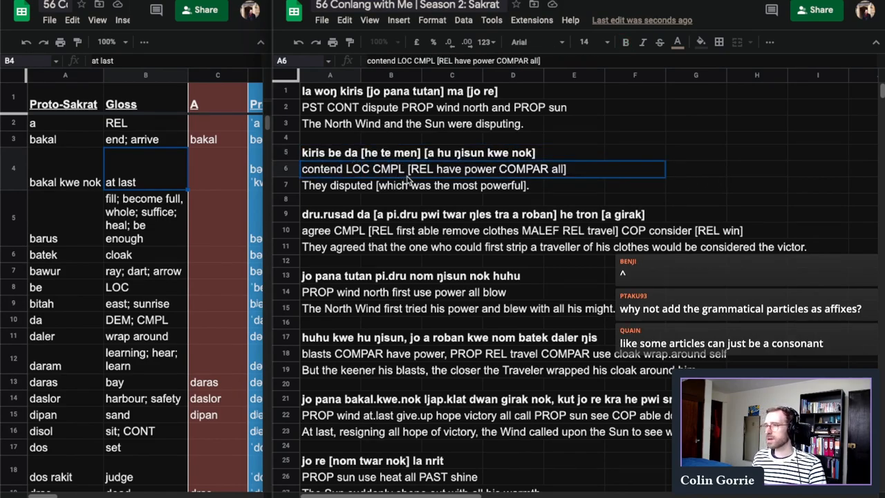
{"action": "type", "text": "COP [one WH]"}
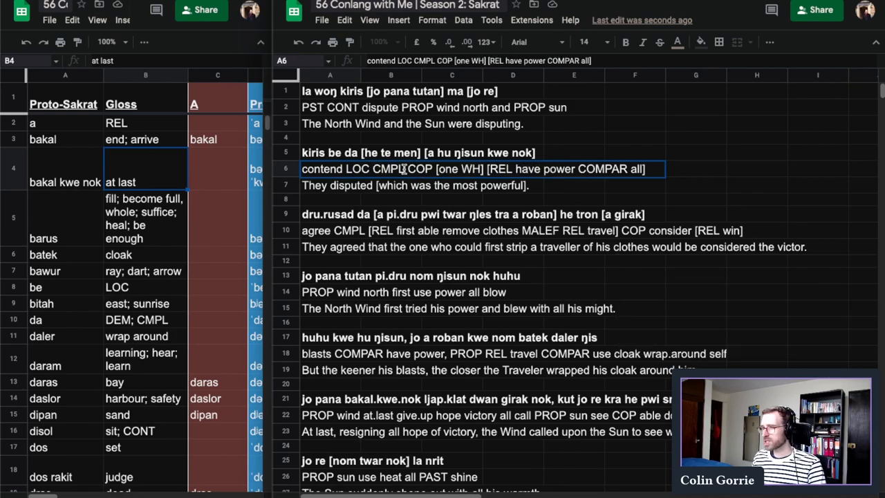
{"action": "type", "text": "[COP"}
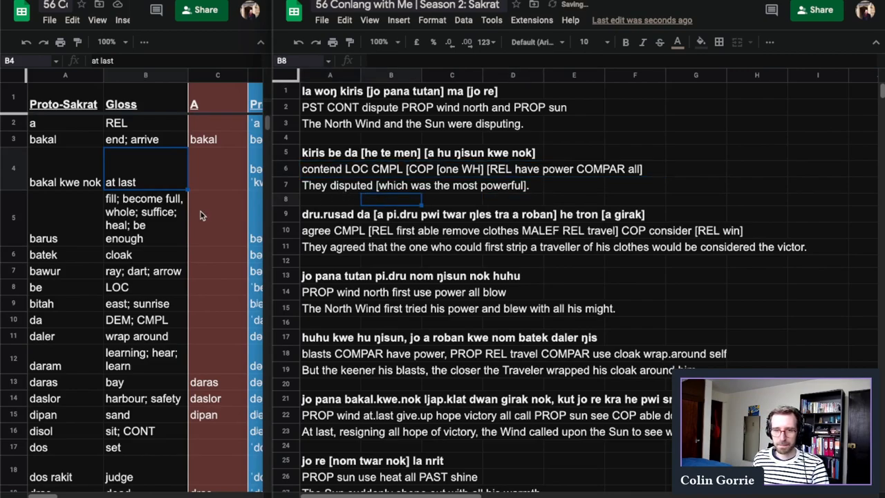
{"action": "left_click", "coordinate": [329, 92]}
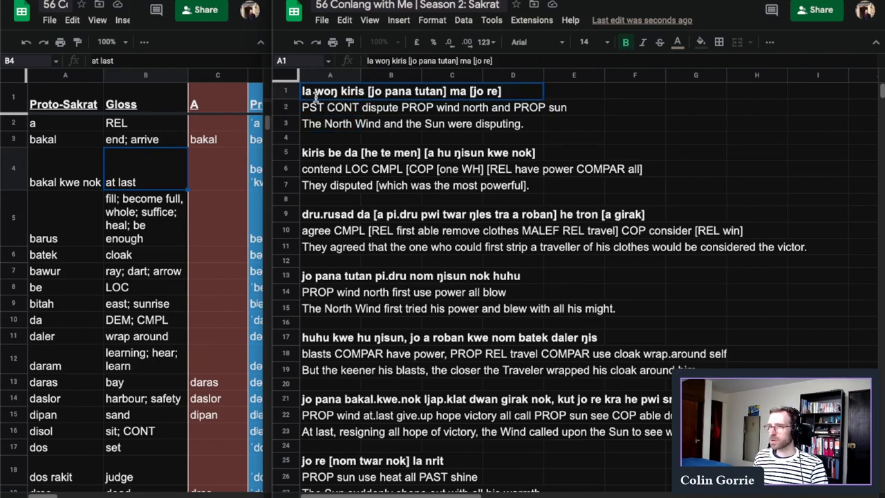
{"action": "left_click", "coordinate": [329, 152]}
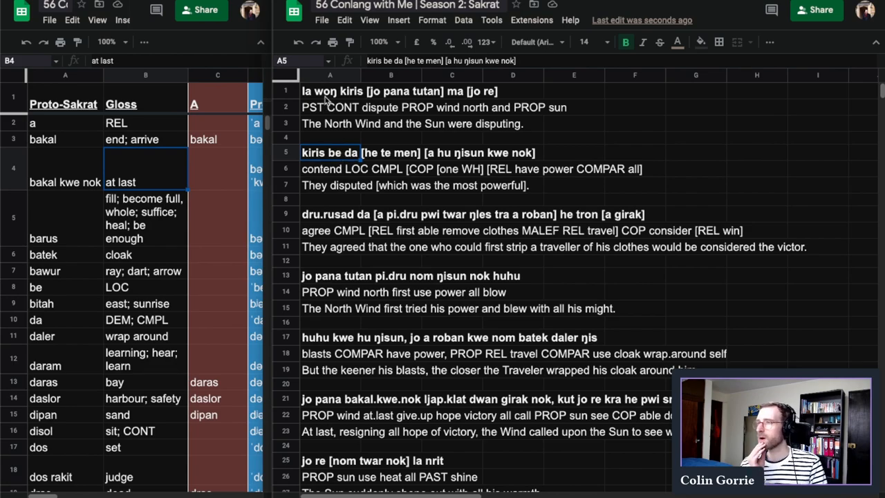
Step: Recast sentence one's verb as 'kiris-la-woŋ' and rearrange the second sentence in A6–A8 verb-first
{"action": "left_click", "coordinate": [329, 91]}
{"action": "type", "text": "-woŋ-la "}
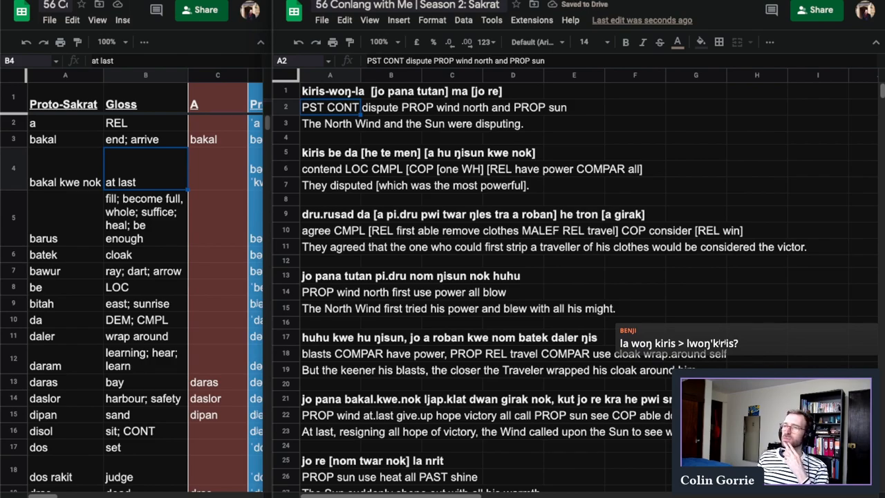
{"action": "left_click", "coordinate": [390, 92]}
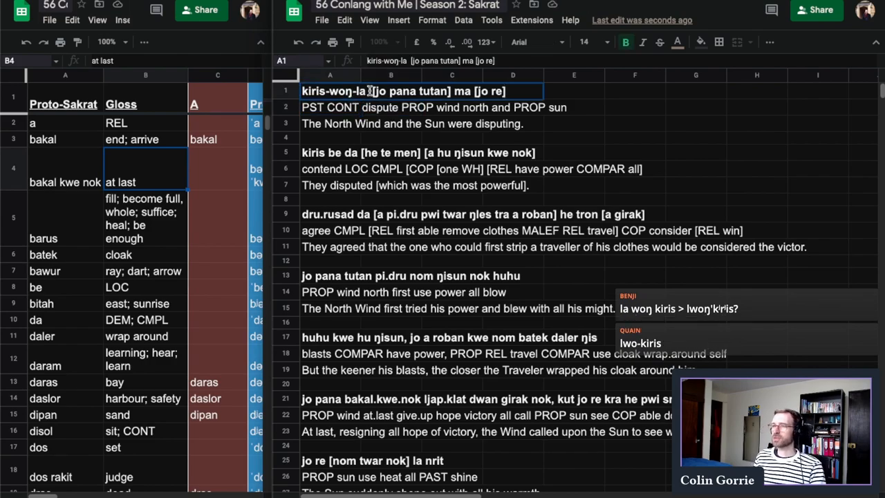
{"action": "left_click", "coordinate": [390, 123]}
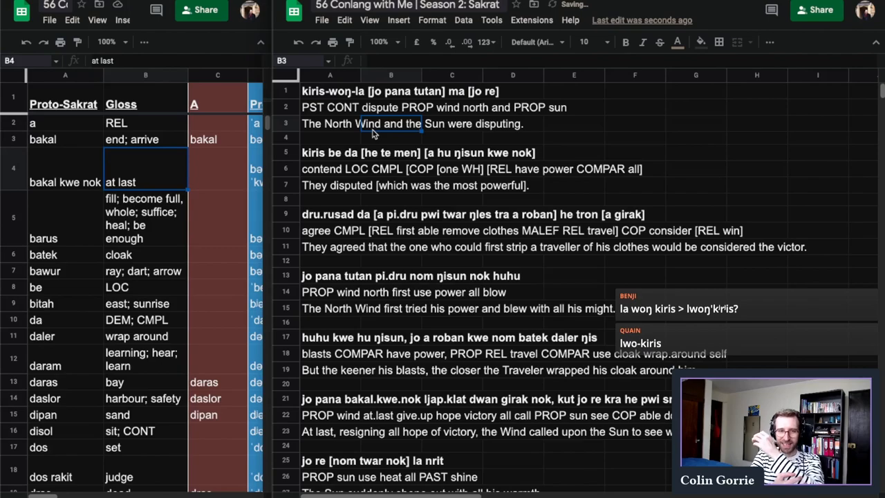
{"action": "left_click", "coordinate": [329, 91]}
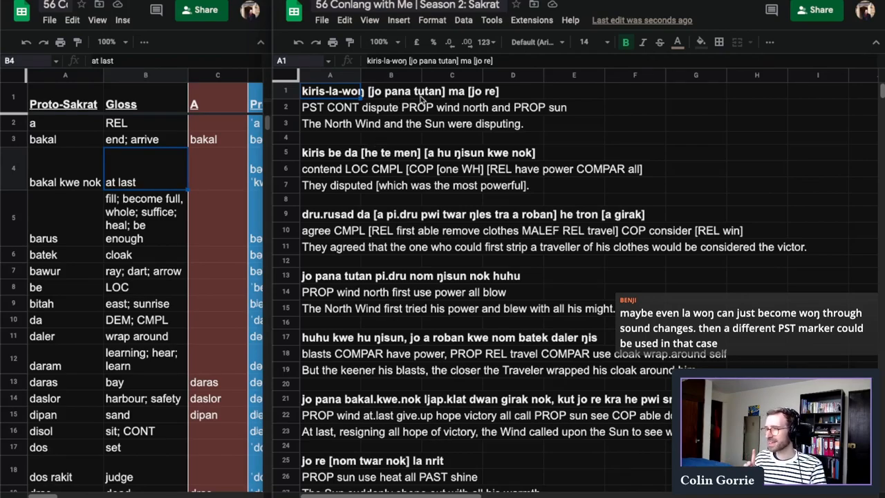
{"action": "left_click", "coordinate": [345, 152]}
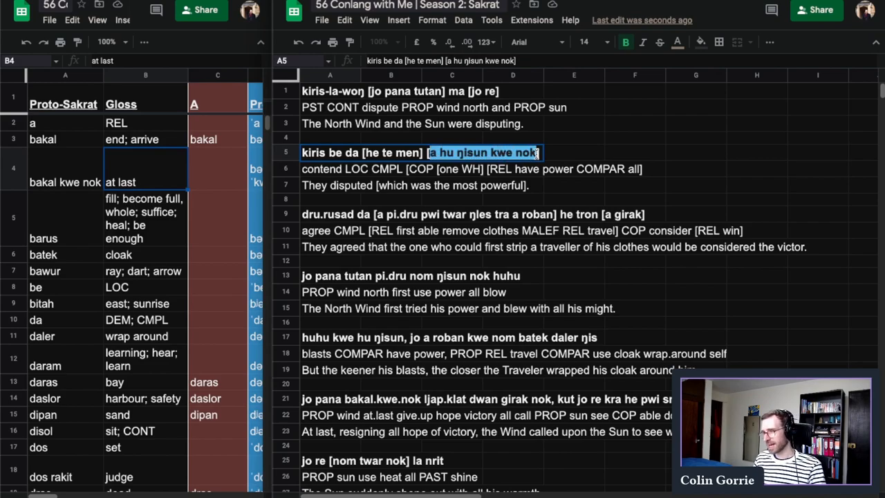
{"action": "left_click", "coordinate": [451, 169]}
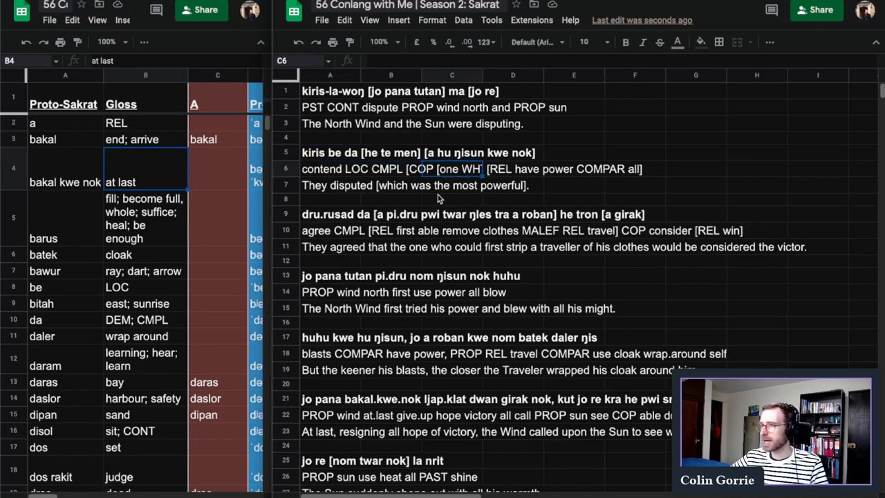
Step: Place 'he tron [a girak]' before the relative clause in A9 and swap the bracketed gloss phrases in A10
{"action": "left_click", "coordinate": [329, 213]}
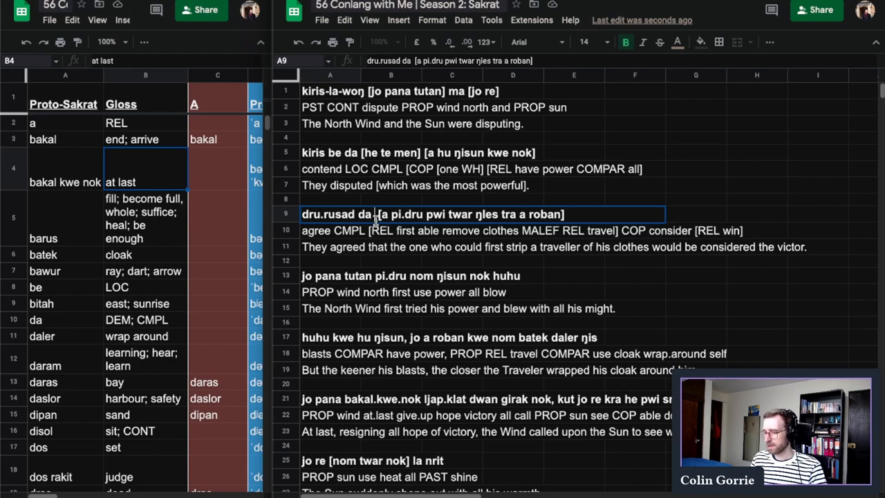
{"action": "type", "text": "he tron [a girak]"}
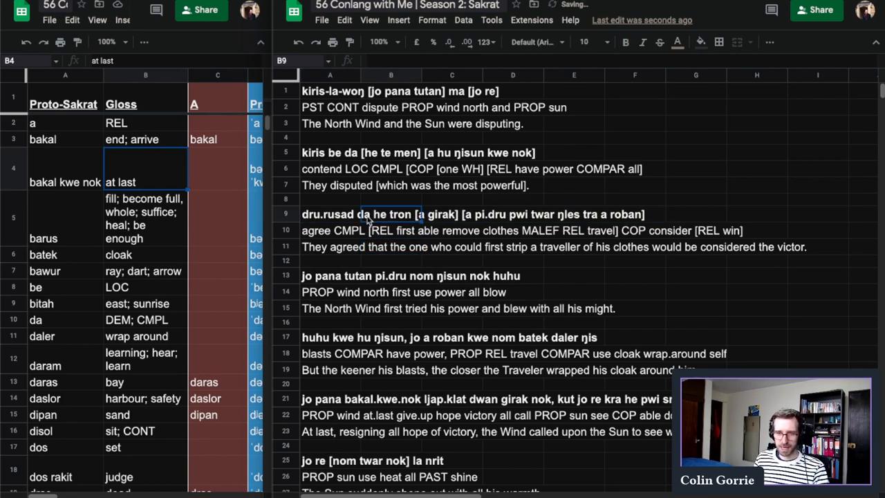
{"action": "left_click", "coordinate": [329, 213]}
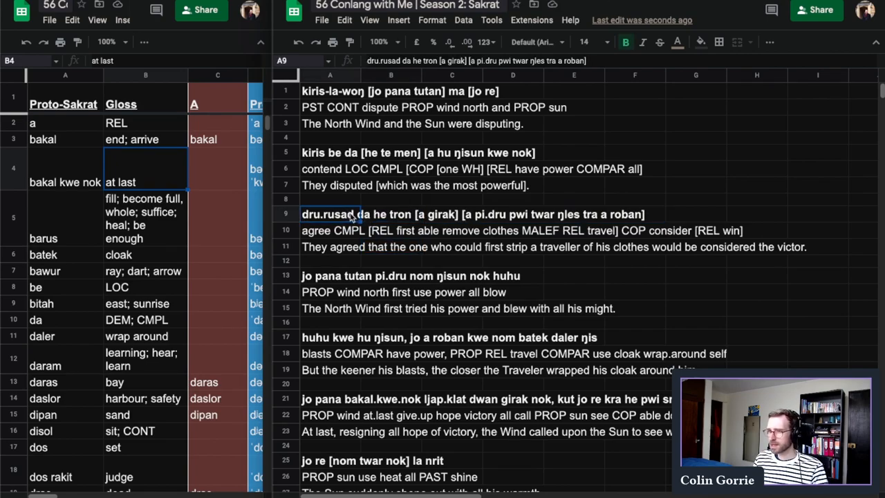
{"action": "left_click", "coordinate": [390, 229]}
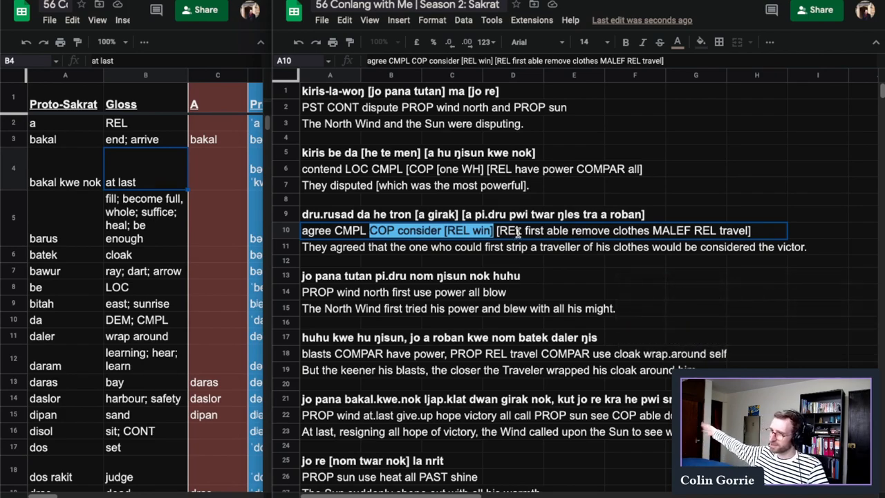
{"action": "left_click", "coordinate": [390, 246]}
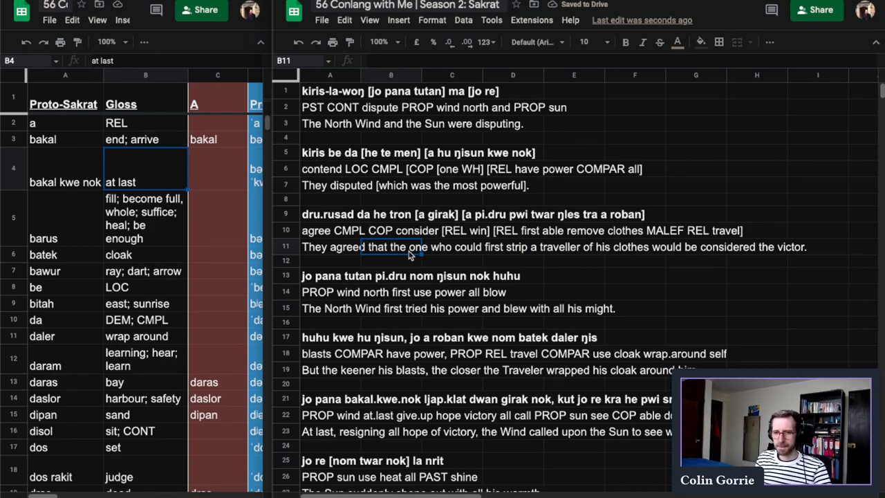
Step: Replace REL particles with -a suffixes in rows 1, 2, 6, 7, 9, 10, e.g. '[girak-a]' glossed '[win-PTCP]'
{"action": "left_click", "coordinate": [329, 91]}
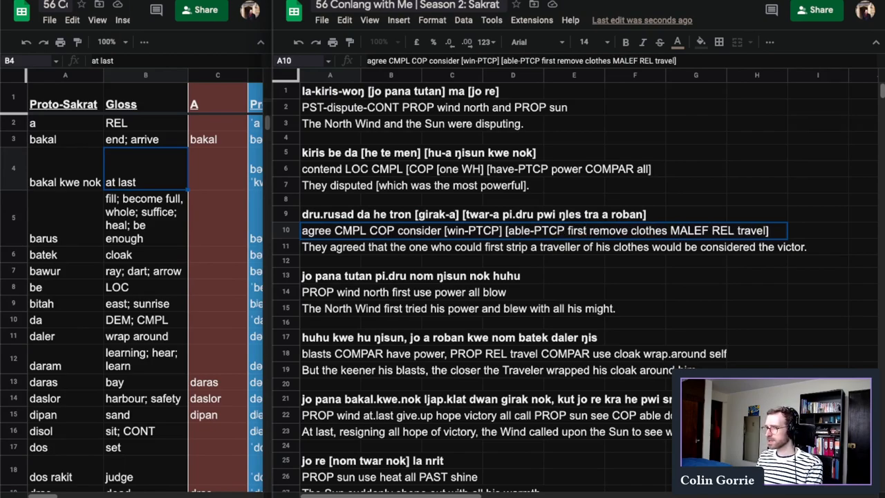
{"action": "left_click", "coordinate": [511, 213]}
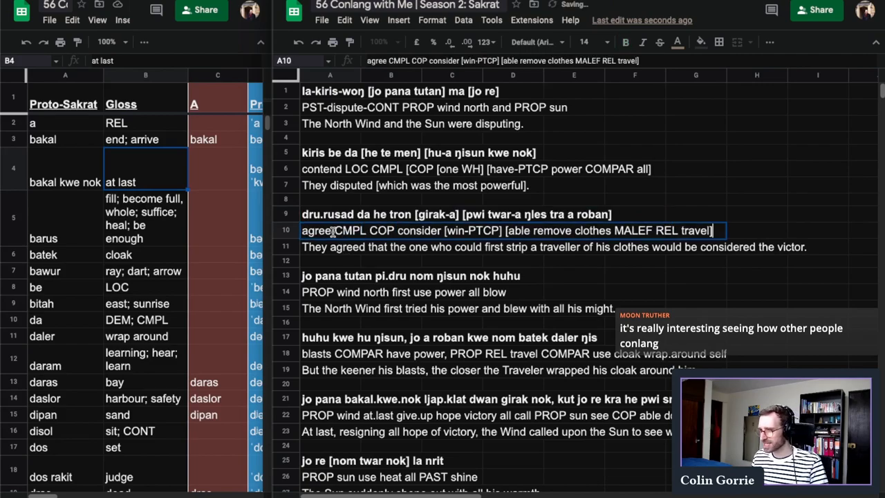
{"action": "type", "text": "-PTCP first"}
{"action": "left_click", "coordinate": [511, 214]}
{"action": "type", "text": "pi.dru "}
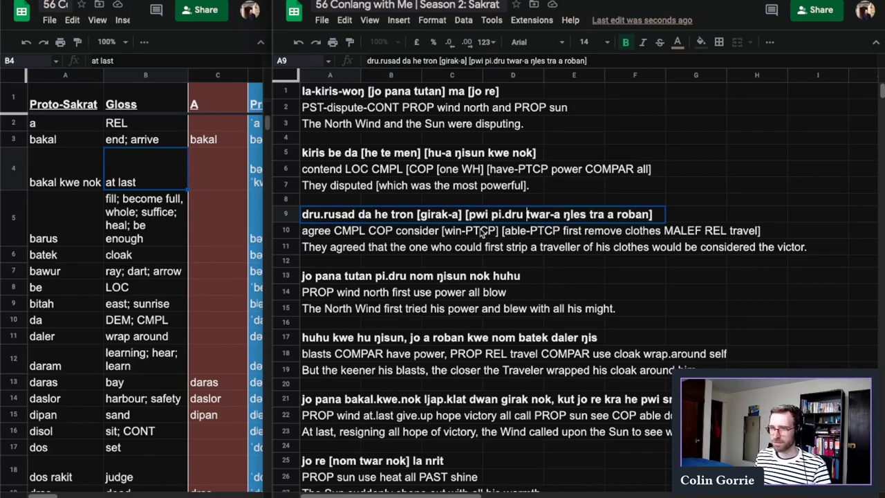
Step: Scroll down the dictionary sheet to check pwi before suffixing it as 'pwi-a'
{"action": "scroll", "scroll_direction": "down", "scroll_amount": 3}
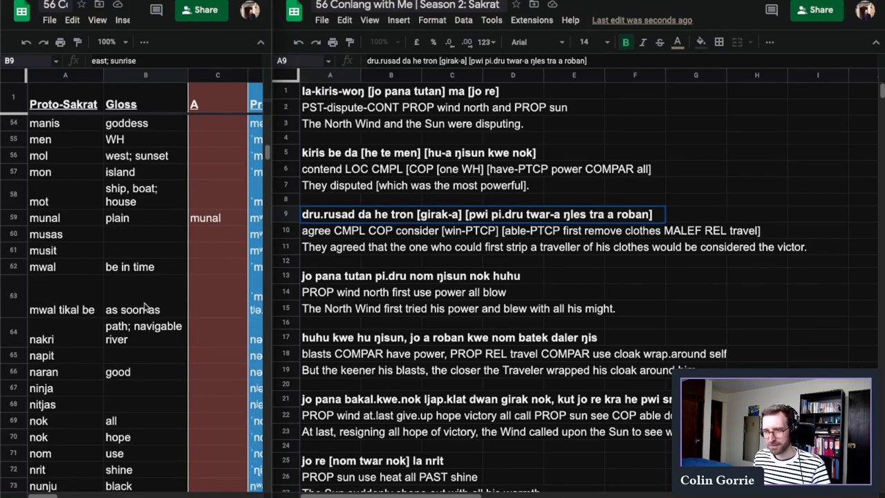
{"action": "scroll", "scroll_direction": "down", "scroll_amount": 3}
{"action": "type", "text": "-a"}
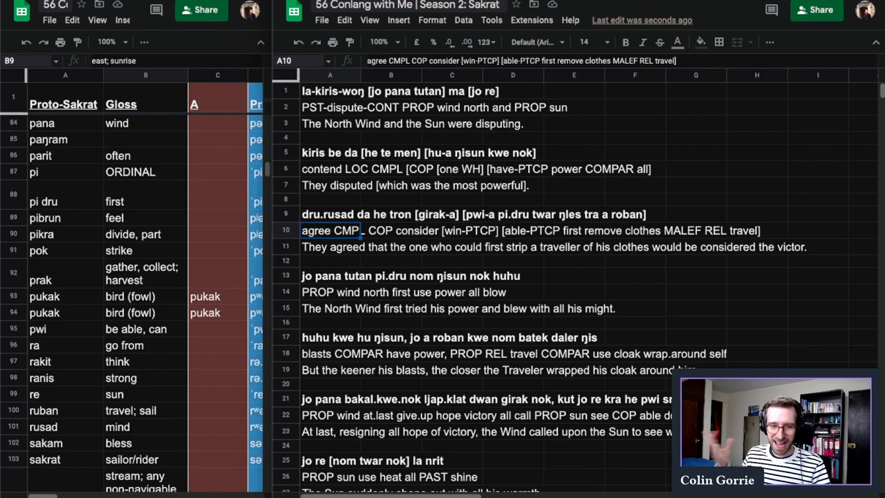
{"action": "mouse_move", "coordinate": [487, 275]}
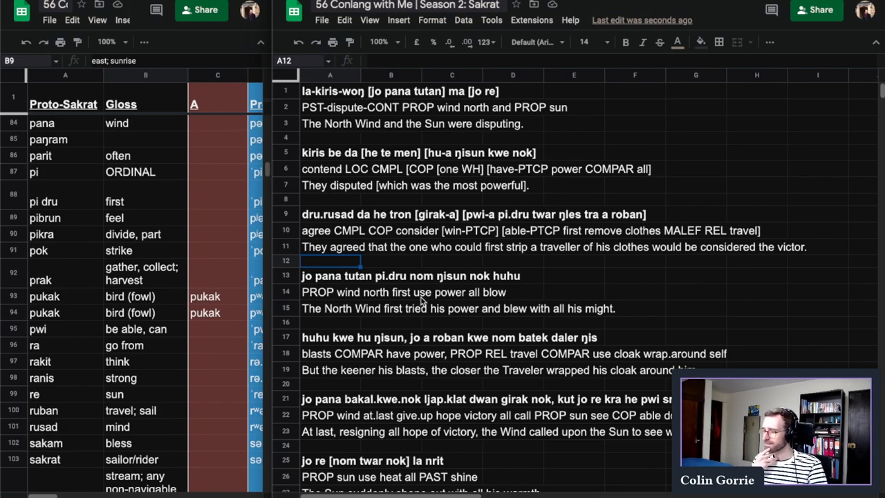
Step: Change 'tra a roban' to 'roban-a-tra' in A9 and end A10's gloss with 'travel-PTCP-MALEF]'
{"action": "left_click", "coordinate": [451, 260]}
{"action": "type", "text": "-"}
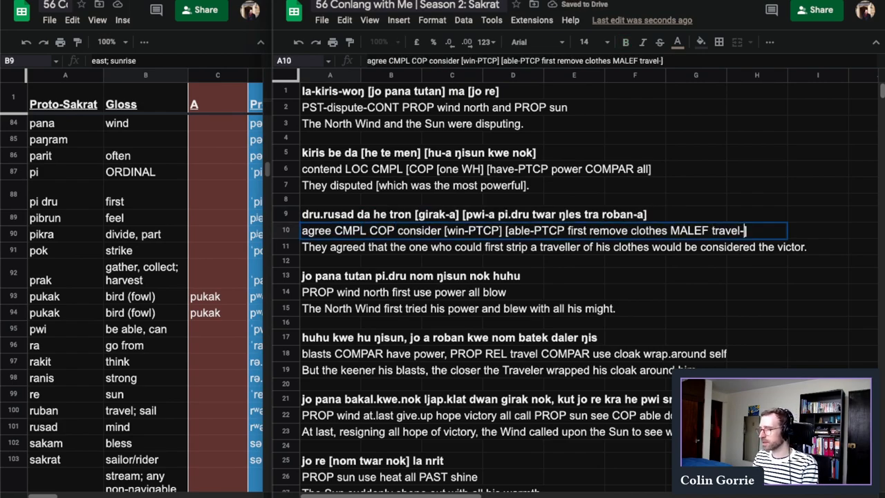
{"action": "type", "text": "PTCP]"}
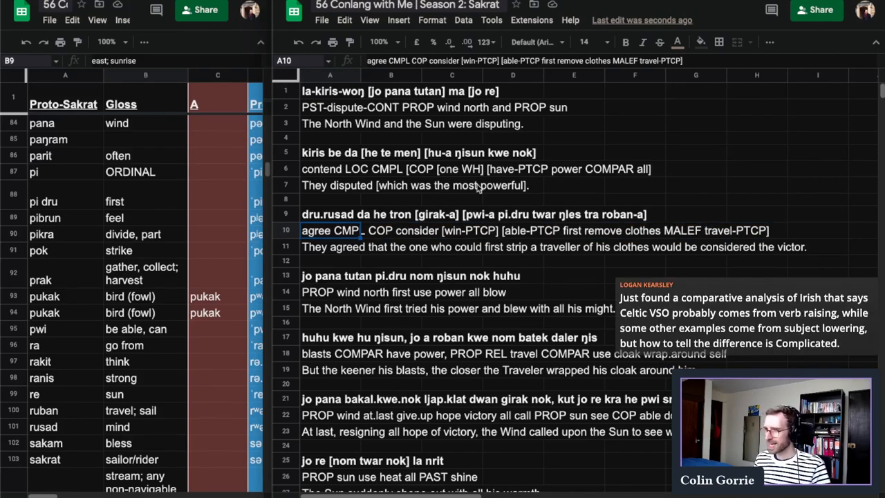
{"action": "left_click", "coordinate": [695, 229]}
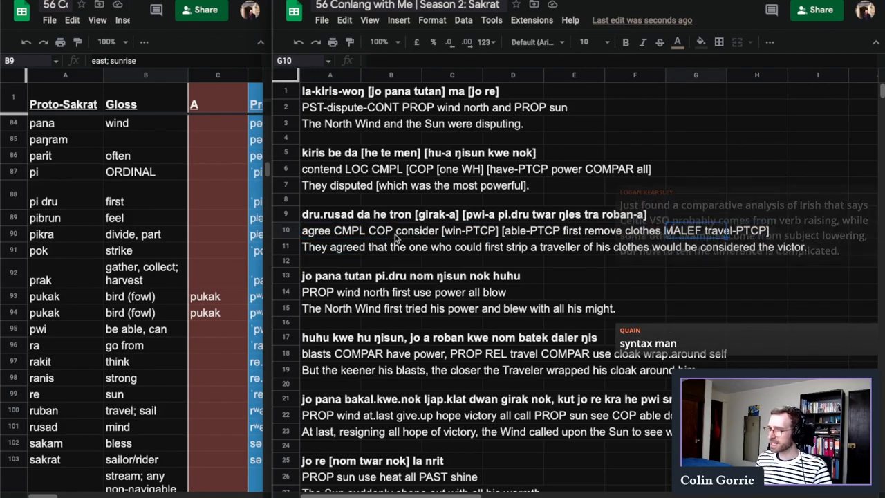
{"action": "left_click", "coordinate": [390, 230]}
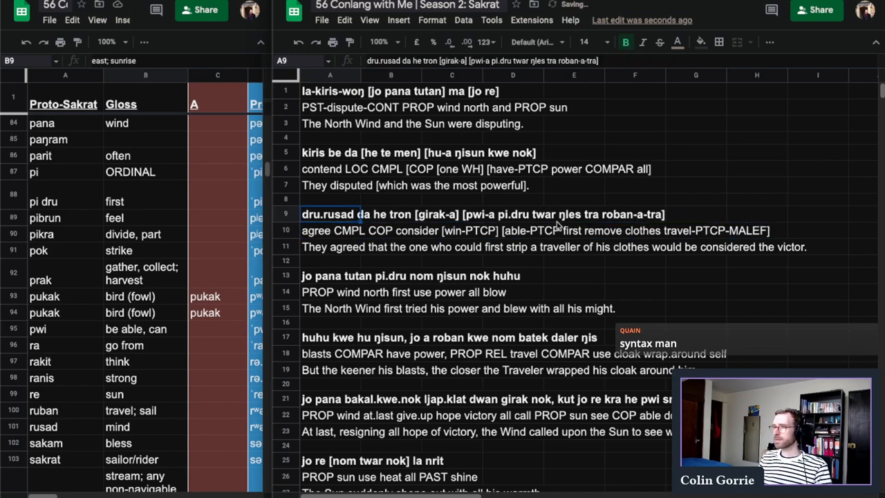
{"action": "mouse_move", "coordinate": [354, 172]}
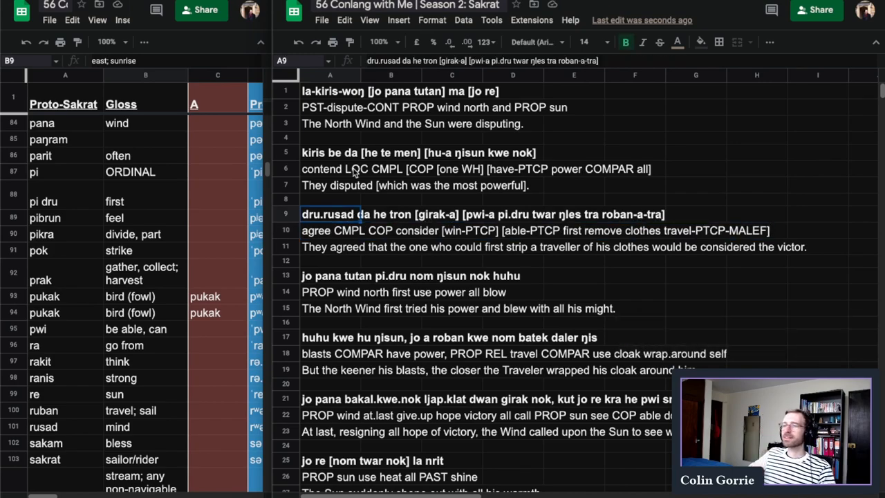
{"action": "mouse_move", "coordinate": [329, 100]}
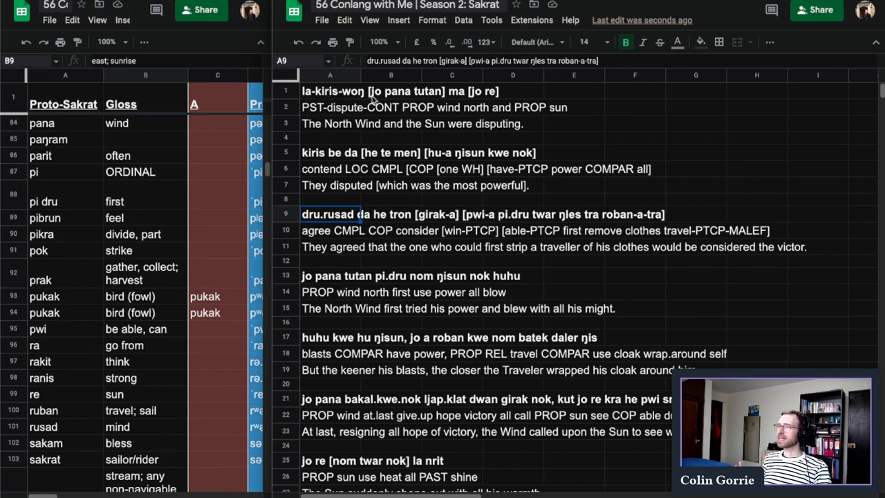
{"action": "mouse_move", "coordinate": [321, 163]}
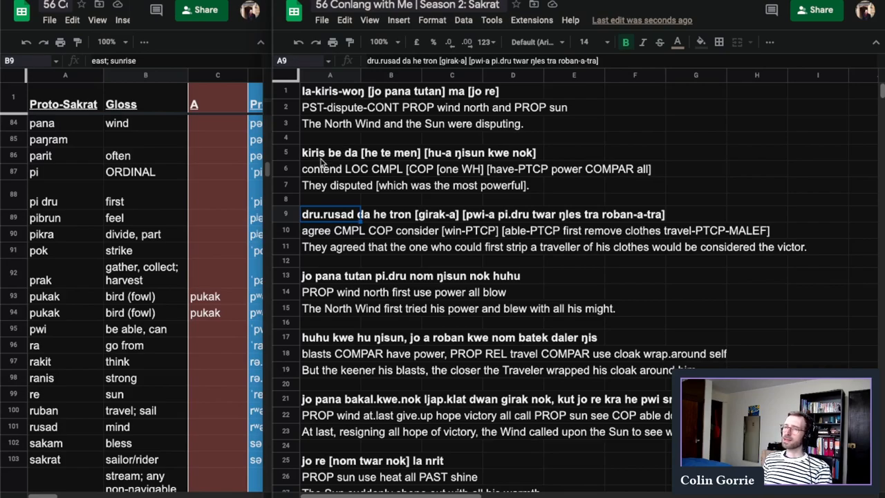
{"action": "mouse_move", "coordinate": [400, 169]}
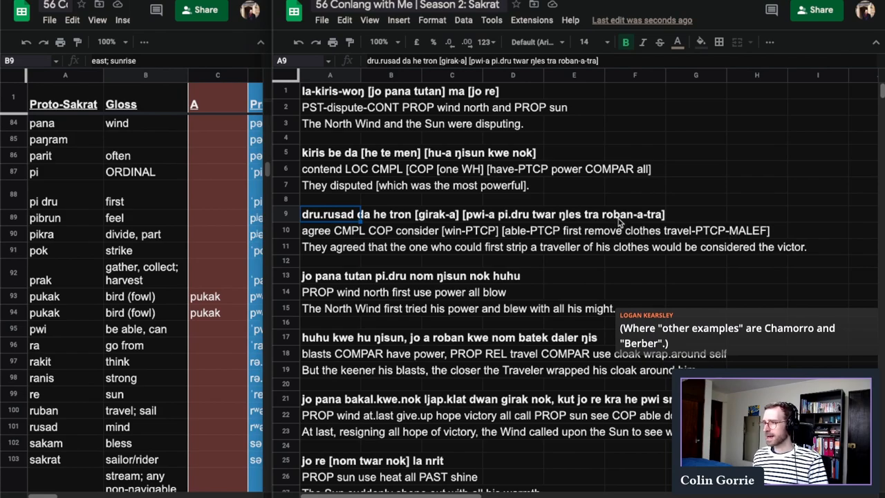
{"action": "left_click", "coordinate": [757, 199]}
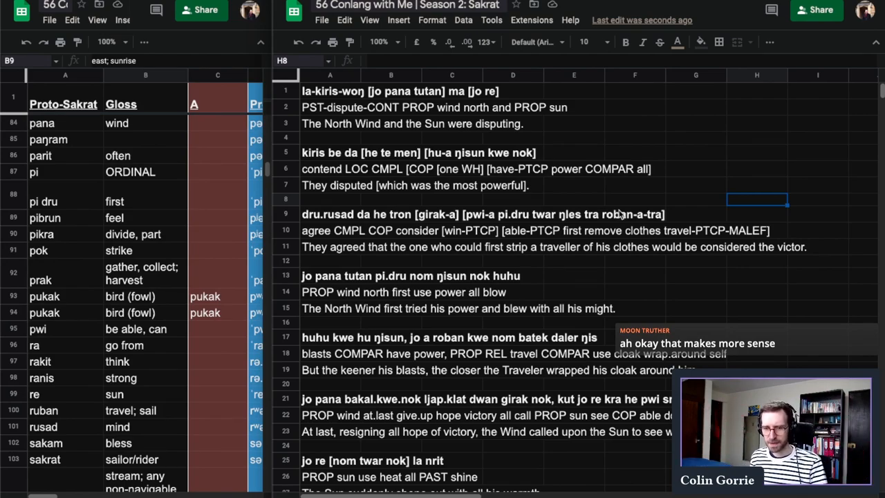
Step: Move 'nom' to the start of A13 and 'use' to the start of the A14 gloss
{"action": "left_click", "coordinate": [390, 275]}
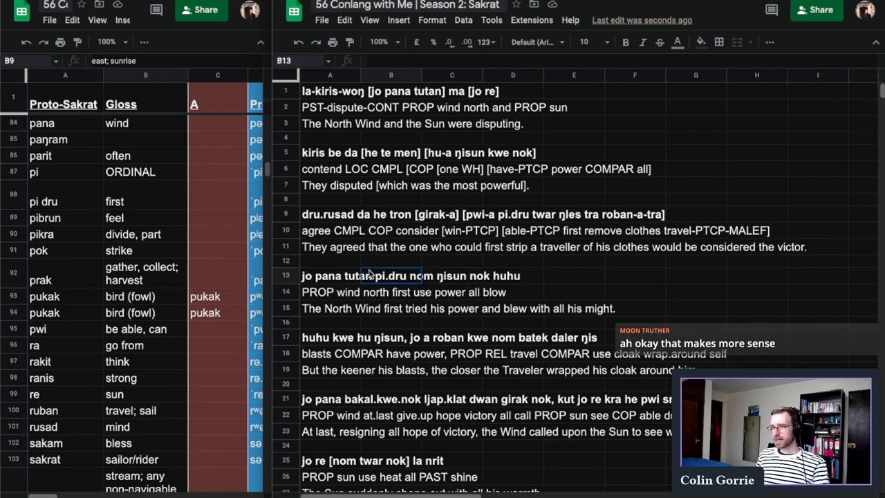
{"action": "left_click", "coordinate": [330, 275]}
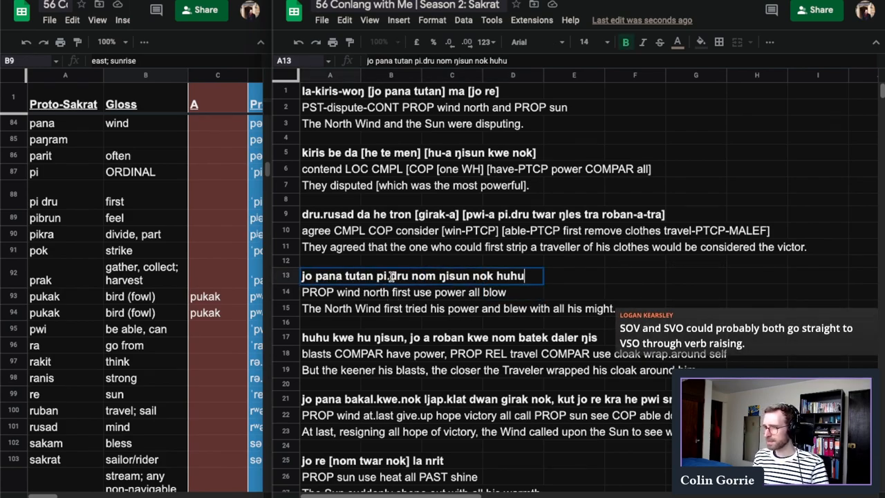
{"action": "double_click", "coordinate": [392, 275]}
{"action": "type", "text": "nom "}
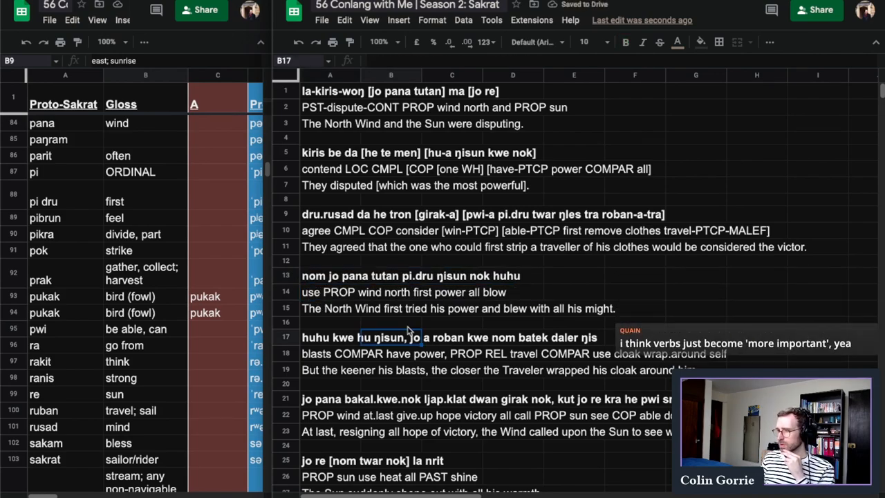
Step: Split 'huhu' into 'hu huhu' in A17 and delete 'have' from the A18 gloss
{"action": "left_click", "coordinate": [330, 321]}
{"action": "type", "text": "-PTCP"}
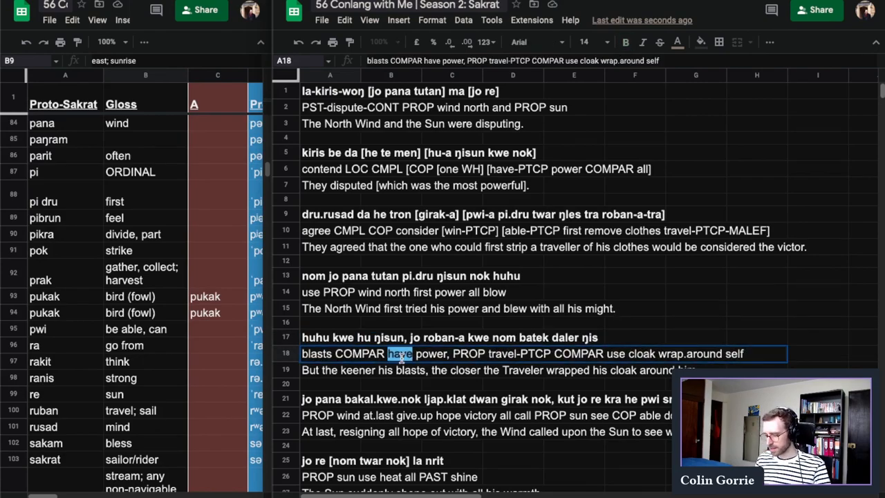
{"action": "key", "text": "Delete"}
{"action": "type", "text": "have "}
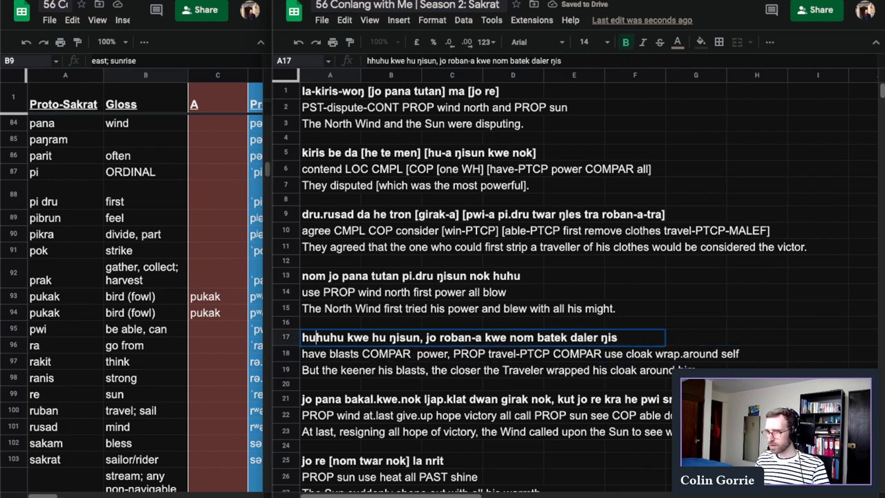
{"action": "left_click", "coordinate": [329, 354]}
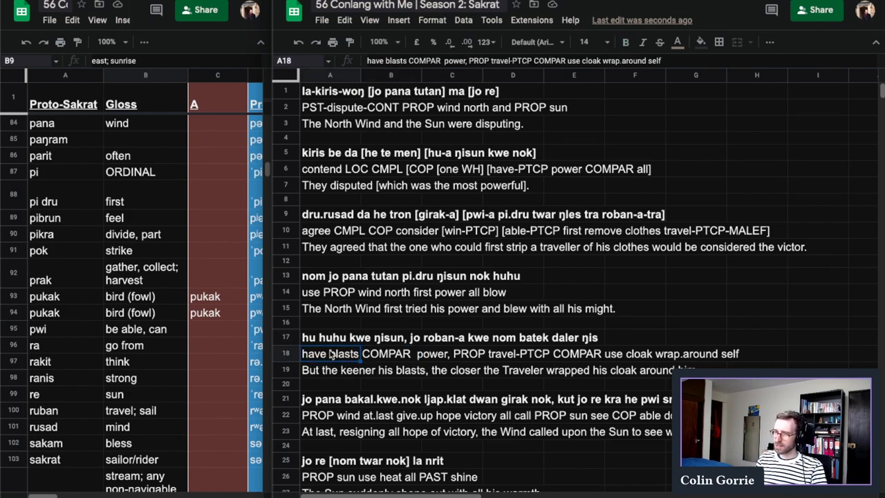
{"action": "left_click", "coordinate": [390, 371]}
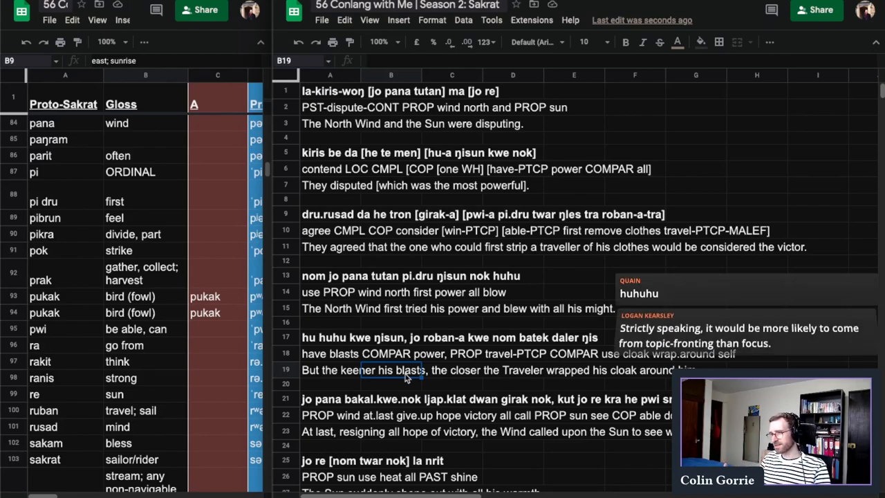
Step: Move 'use' before 'PROP' in the A18 gloss and 'nom' before 'jo roban-a' in A17
{"action": "left_click", "coordinate": [329, 354]}
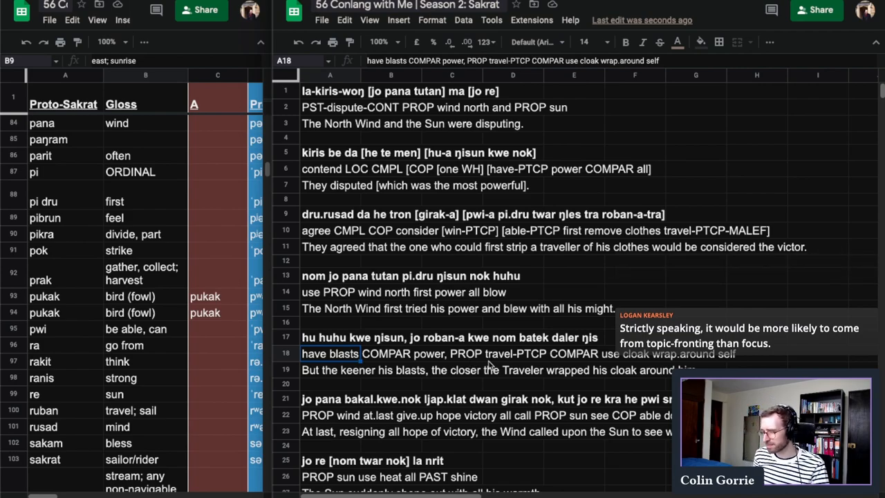
{"action": "mouse_move", "coordinate": [459, 359]}
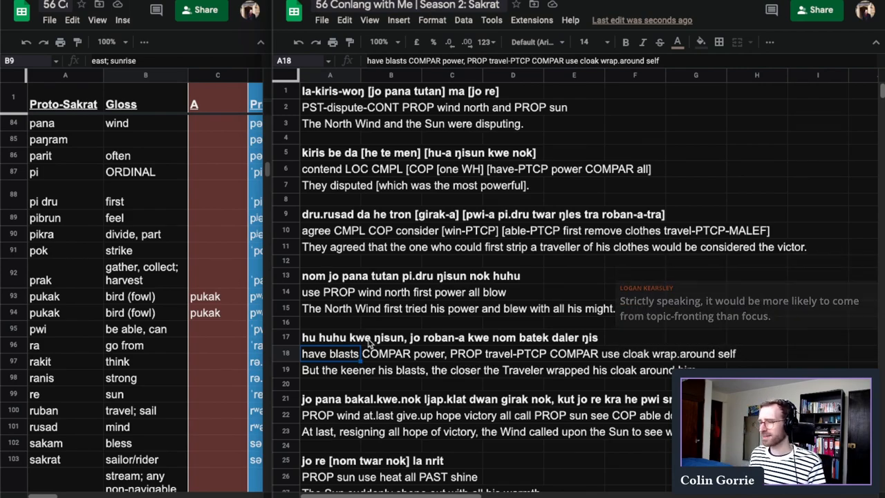
{"action": "double_click", "coordinate": [469, 354]}
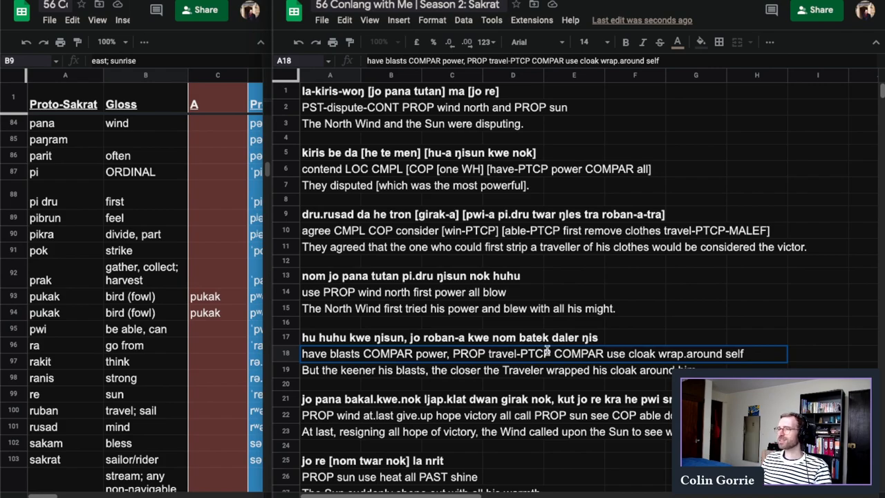
{"action": "left_click", "coordinate": [329, 337]}
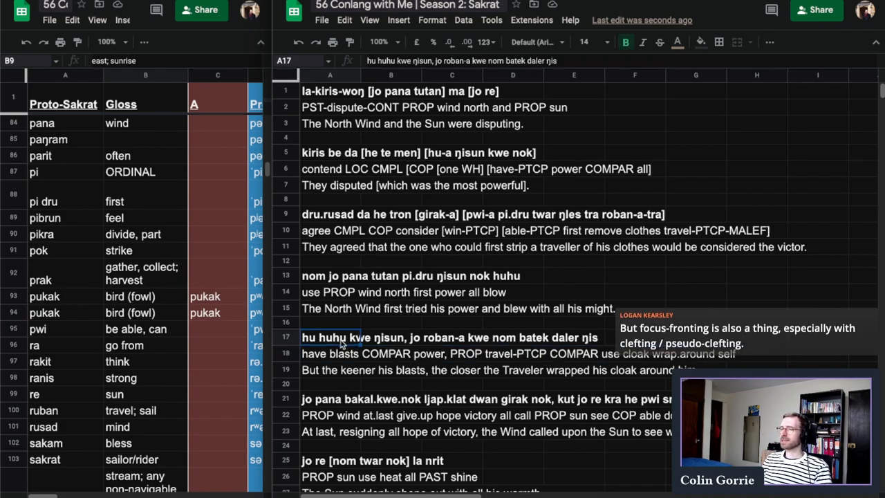
{"action": "double_click", "coordinate": [506, 337]}
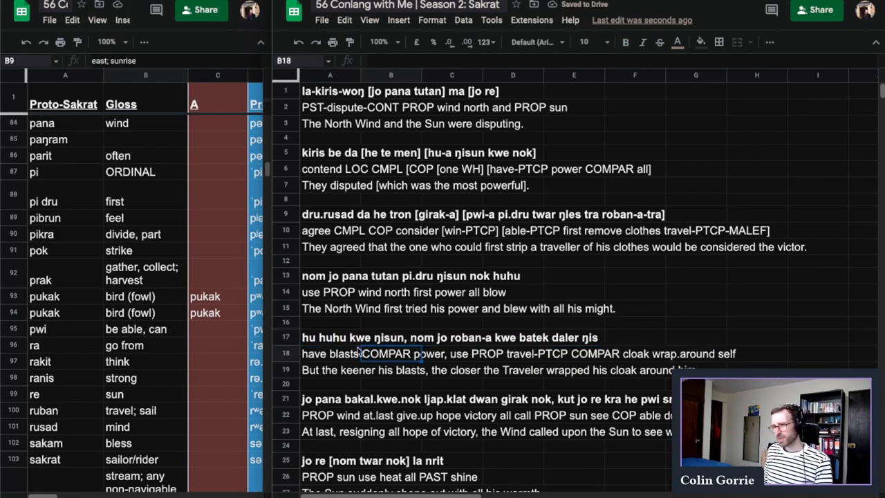
Step: Move 'kwe' after ŋisun and batek in A17, replace both COMPAR with 'more', and gloss row 7 'more.than all'
{"action": "left_click", "coordinate": [329, 338]}
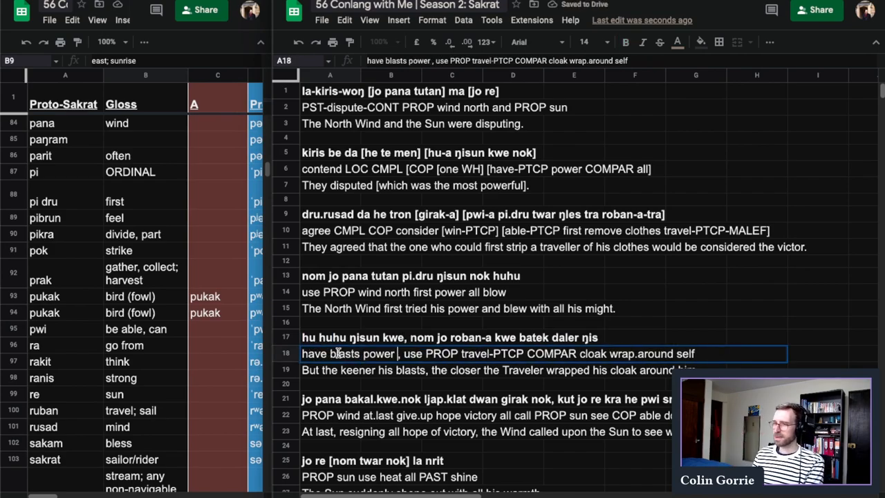
{"action": "type", "text": "mo"}
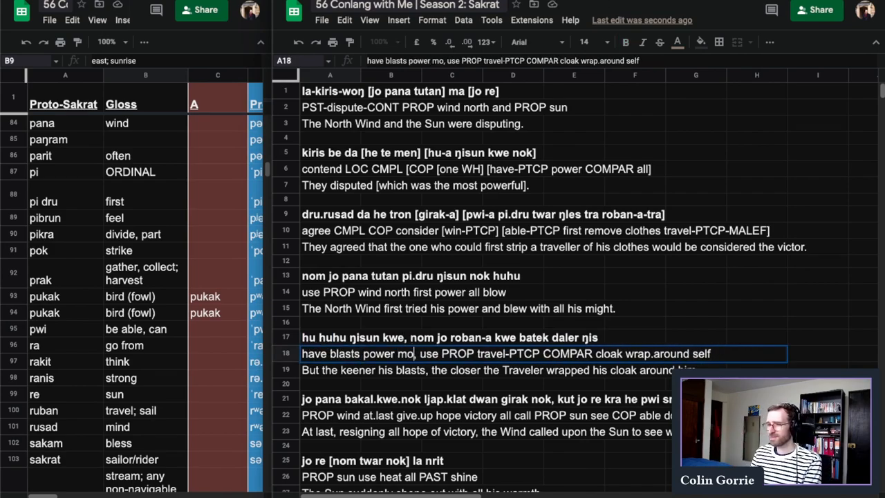
{"action": "type", "text": "re"}
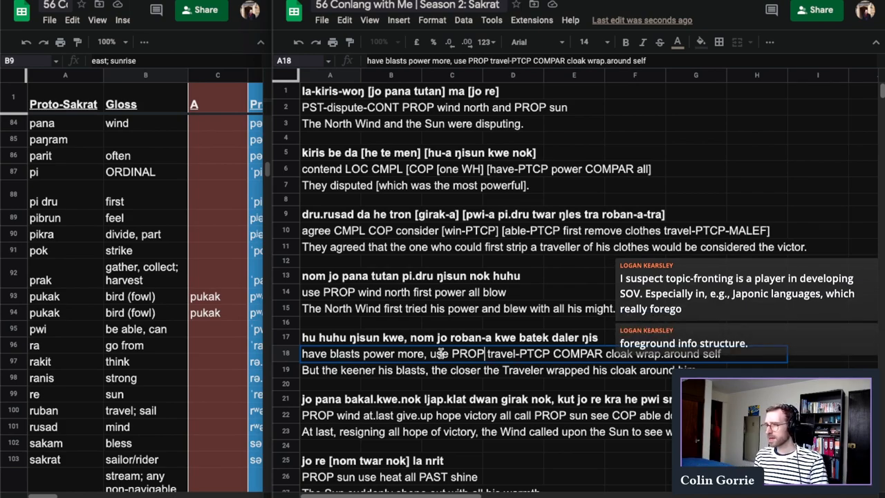
{"action": "double_click", "coordinate": [578, 353]}
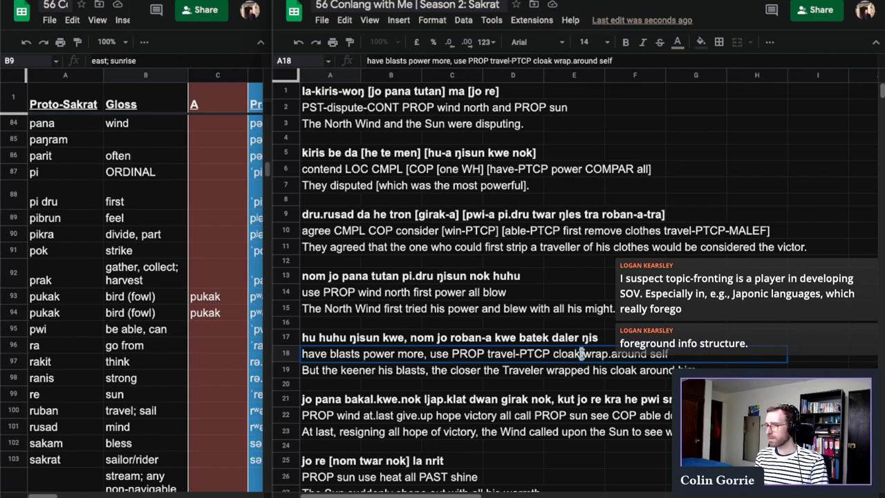
{"action": "type", "text": "more"}
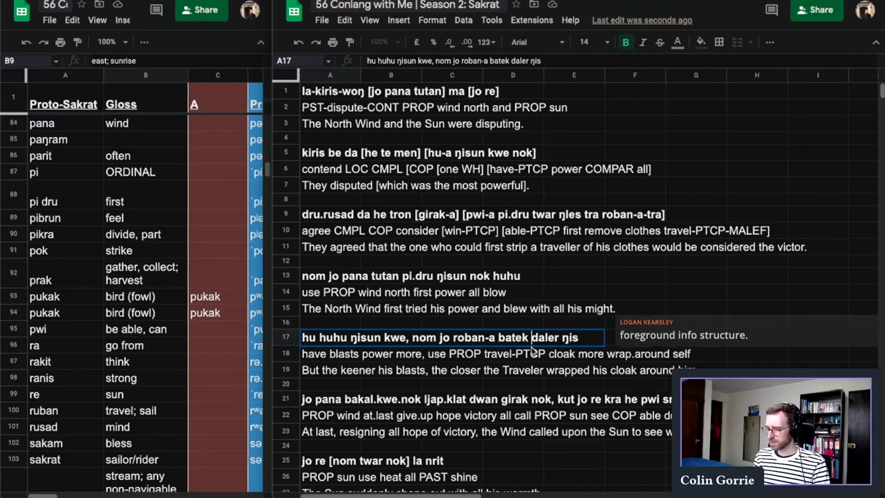
{"action": "left_click", "coordinate": [512, 354]}
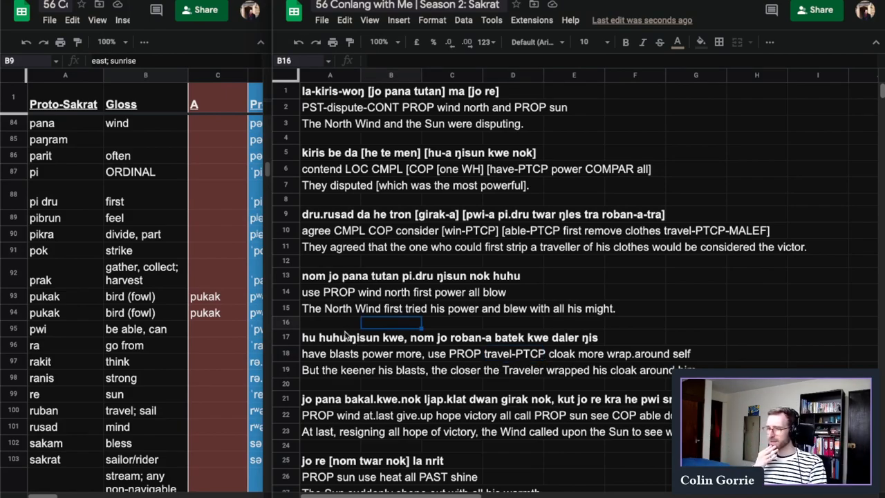
{"action": "mouse_move", "coordinate": [403, 339]}
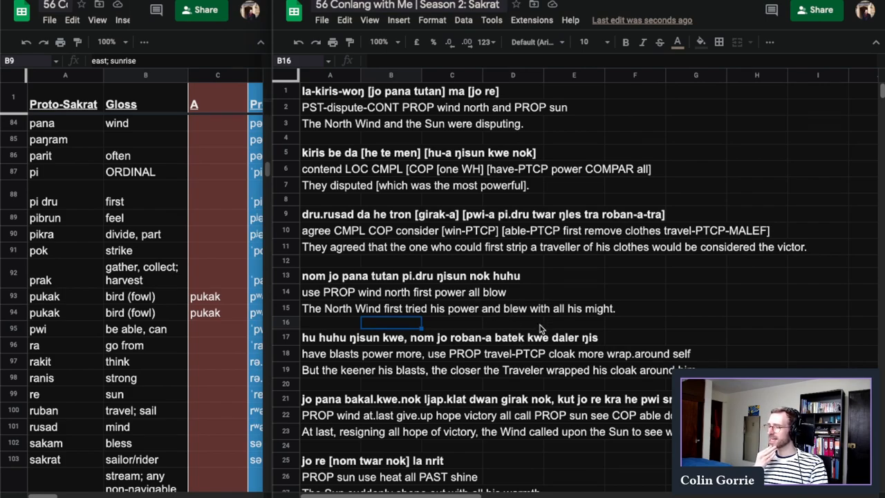
{"action": "left_click", "coordinate": [450, 399]}
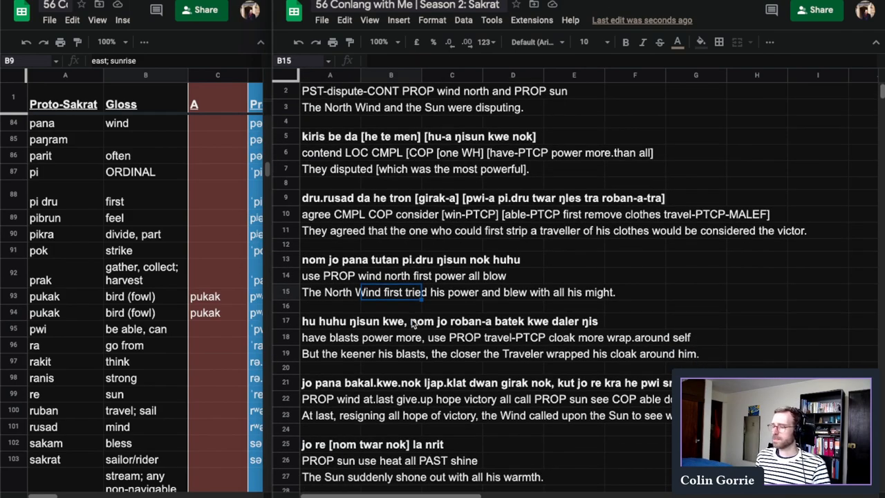
Step: Move bakal.kwe.nok to the front of the resigning-hope sentence after ljap.klat
{"action": "scroll", "scroll_direction": "down", "scroll_amount": 3}
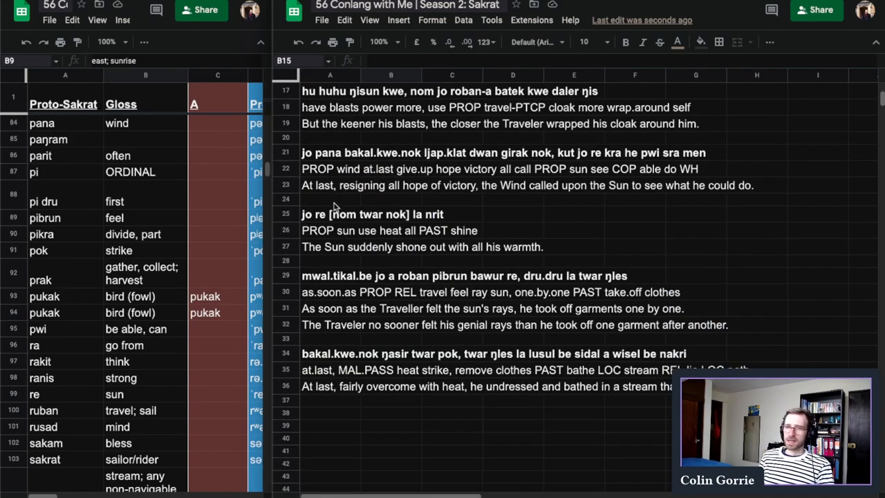
{"action": "mouse_move", "coordinate": [324, 145]}
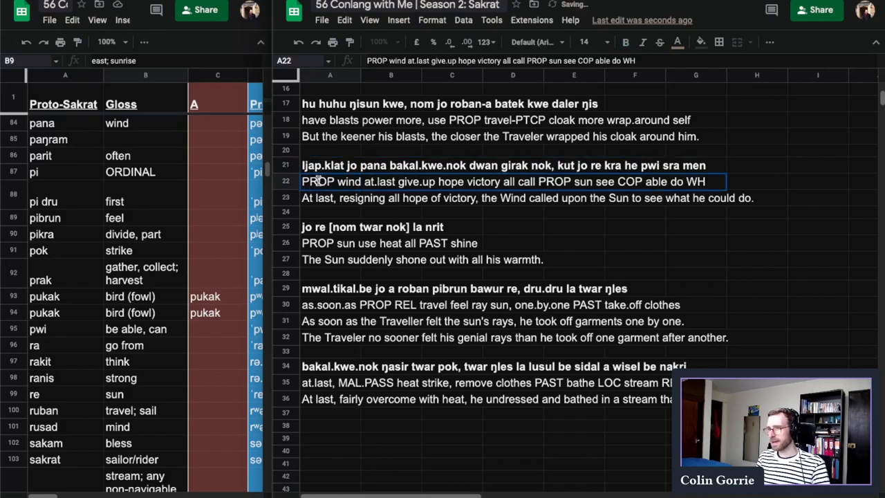
{"action": "left_click", "coordinate": [329, 166]}
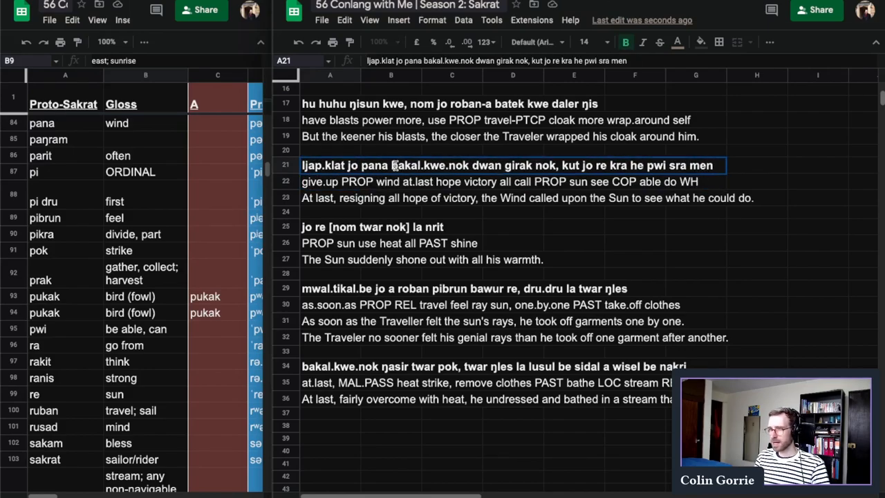
{"action": "double_click", "coordinate": [430, 166]}
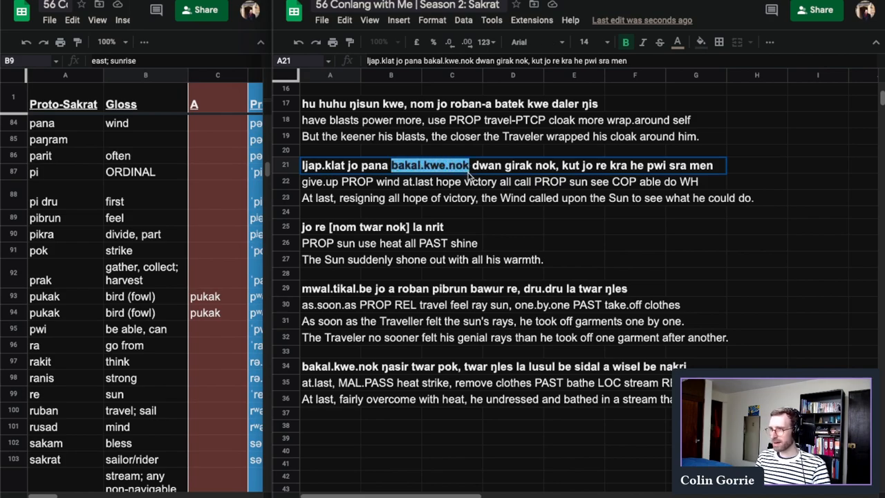
{"action": "key", "text": "Delete"}
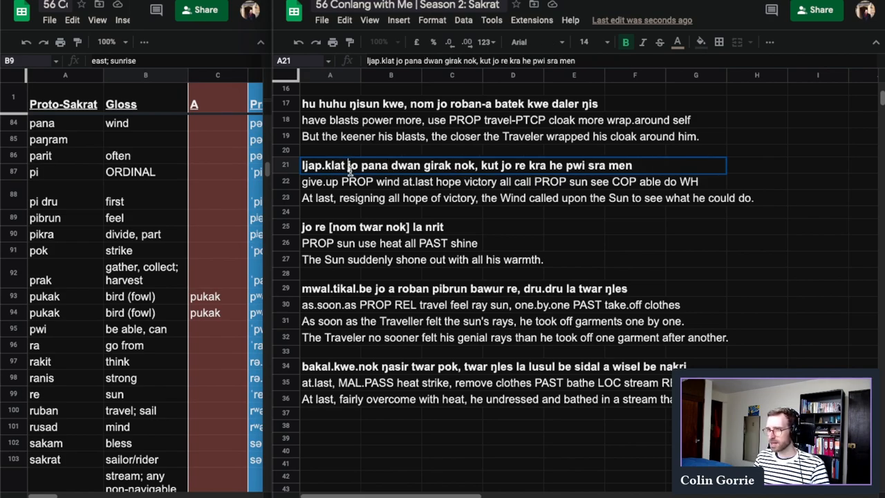
{"action": "type", "text": "bakal.kwe.nok"}
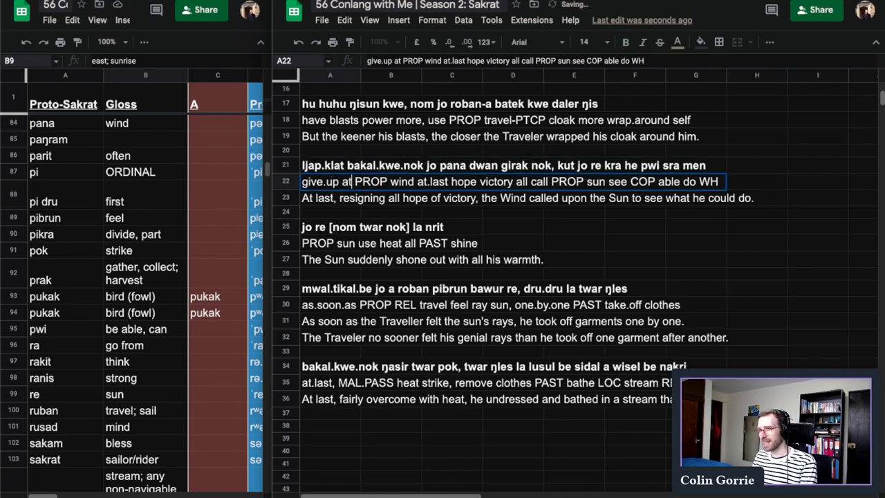
Step: Reorder the gloss to lead with 'give.up at.last', adding a comma
{"action": "double_click", "coordinate": [451, 181]}
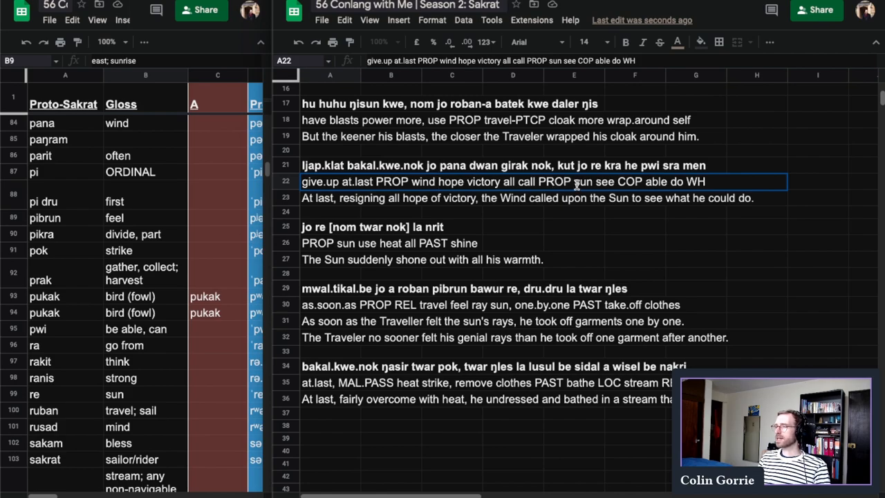
{"action": "left_click", "coordinate": [622, 181]}
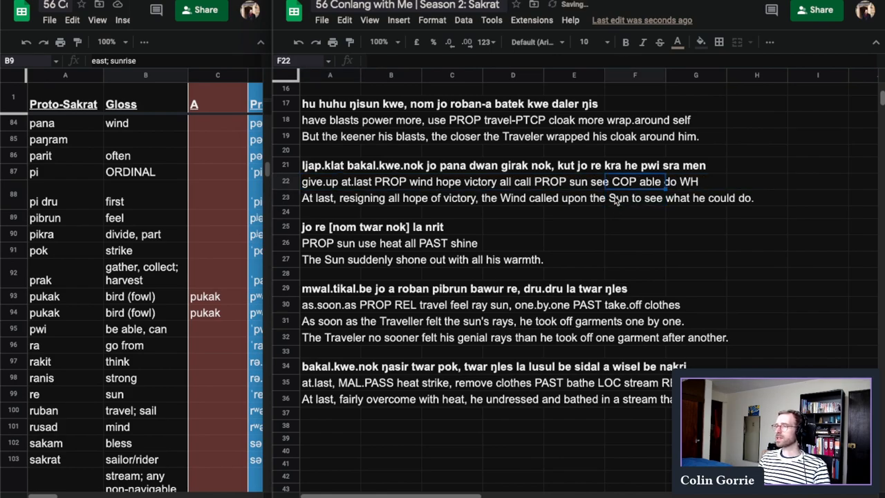
{"action": "left_click", "coordinate": [574, 243]}
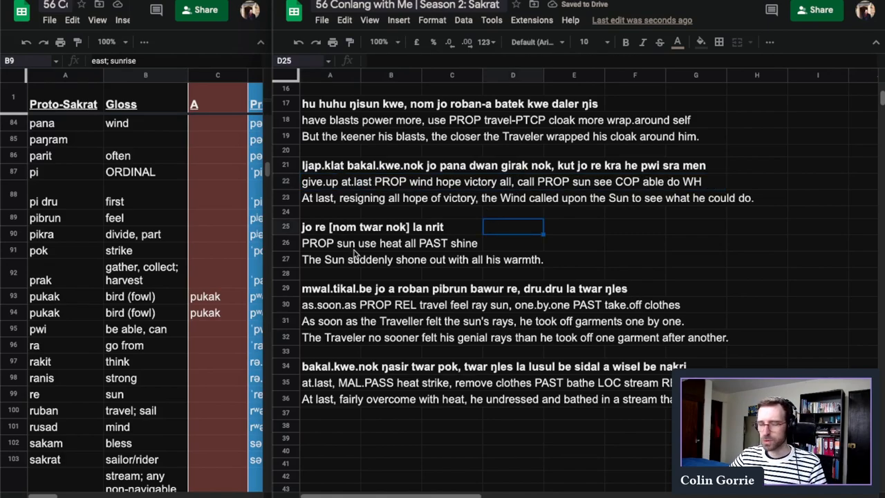
Step: Rewrite the sun-shines sentence as 'la-nrit jo re [nom twar nok]', glossed 'PAST-shine PROP sun use heat all'
{"action": "left_click", "coordinate": [329, 213]}
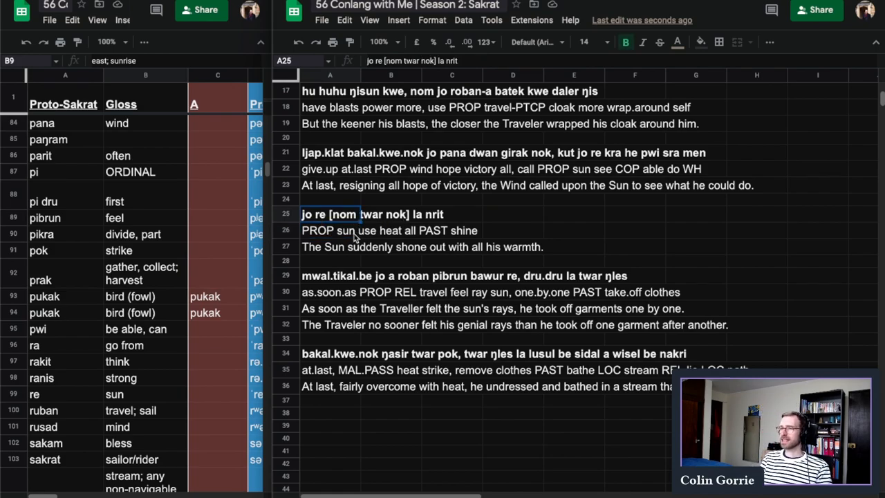
{"action": "left_click", "coordinate": [451, 229]}
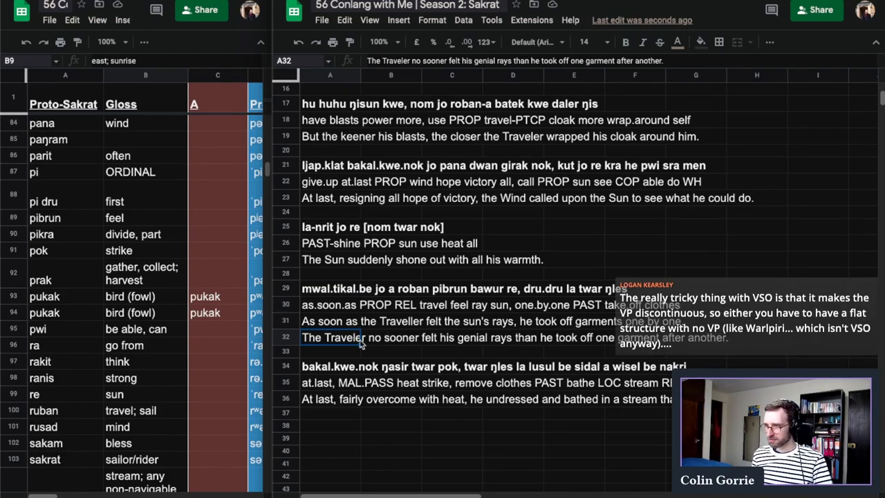
Step: Move pibrun after mwal.tikal.be with roban-a; gloss becomes 'felt PROP travel-REL ray sun'
{"action": "left_click", "coordinate": [329, 367]}
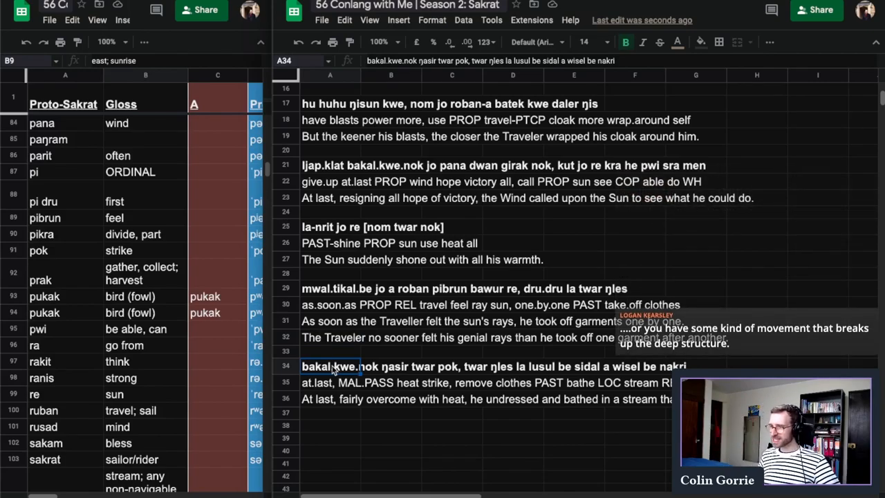
{"action": "left_click", "coordinate": [390, 243]}
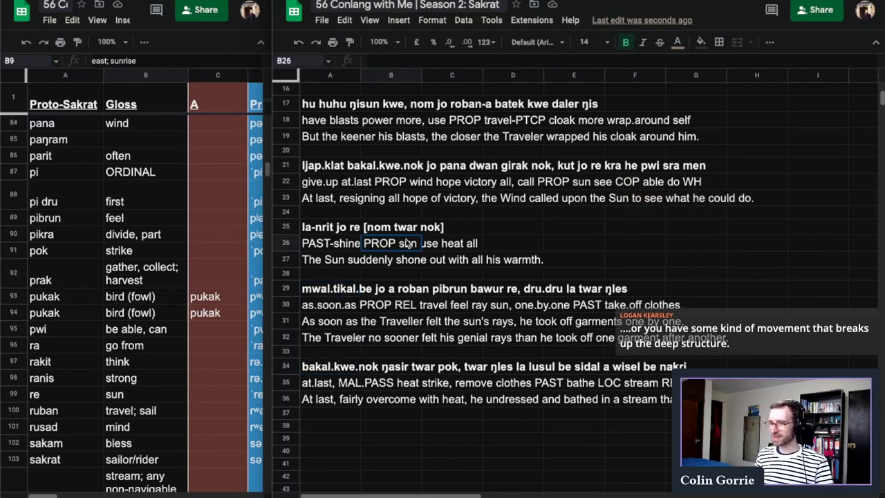
{"action": "left_click", "coordinate": [329, 289]}
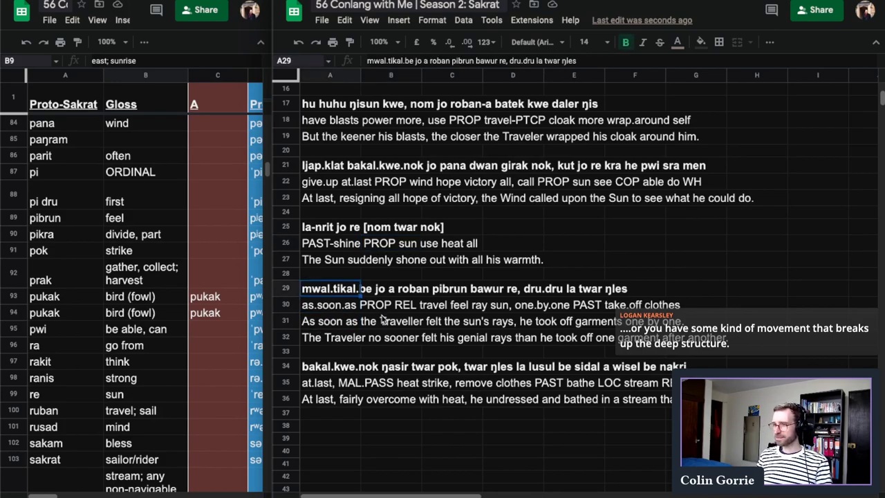
{"action": "left_click", "coordinate": [329, 306]}
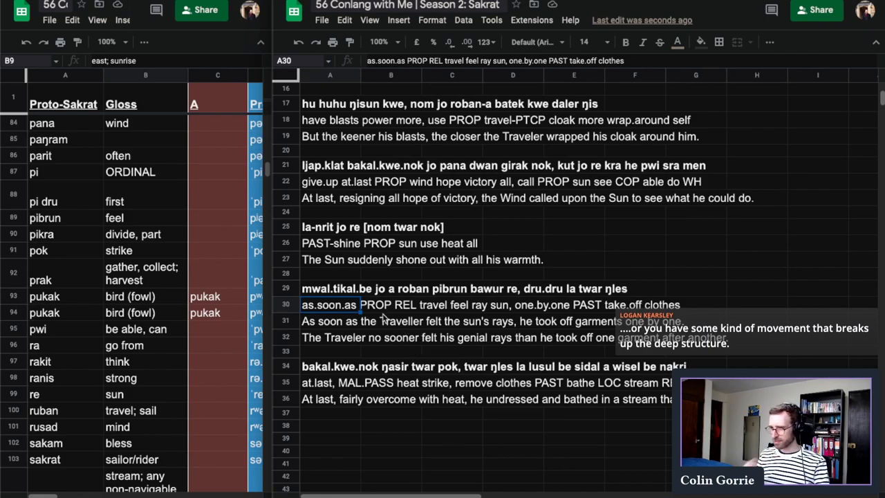
{"action": "left_click", "coordinate": [330, 289]}
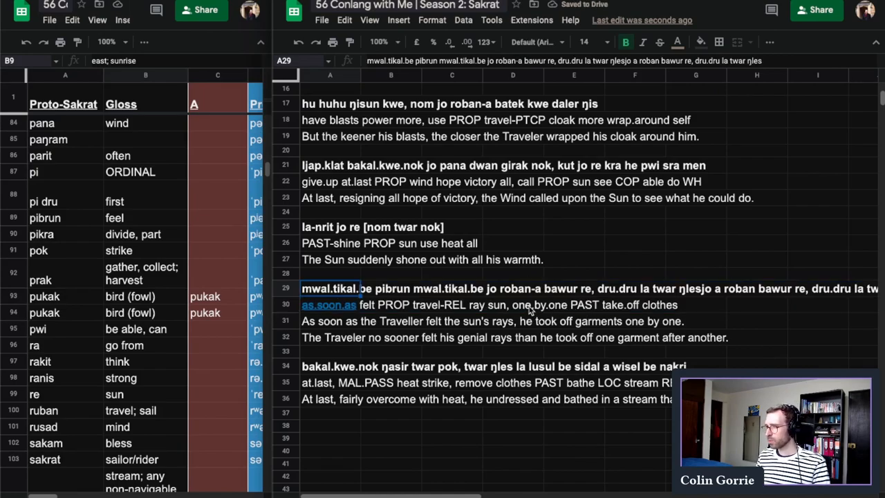
{"action": "mouse_move", "coordinate": [663, 296]}
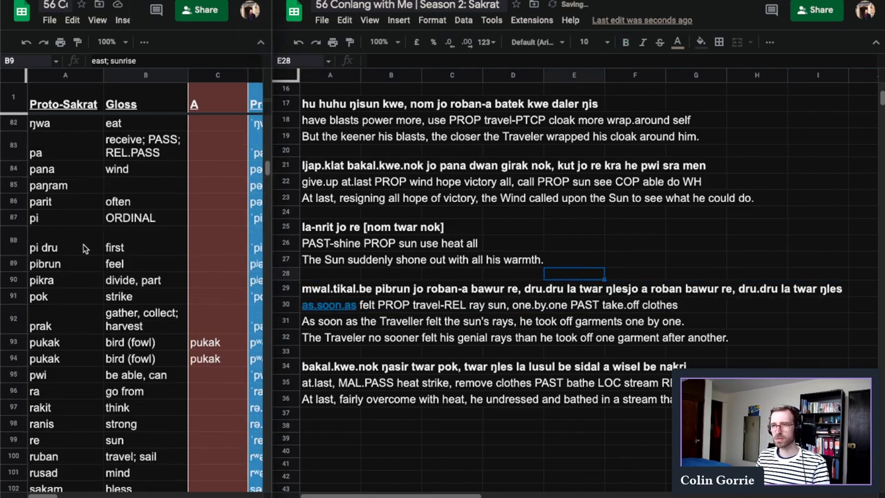
Step: Change 'dru.dru la twar' to 'la-twar dru.dru', glossed 'PAST-take.off one.by.one clothes'
{"action": "scroll", "scroll_direction": "up", "scroll_amount": 3}
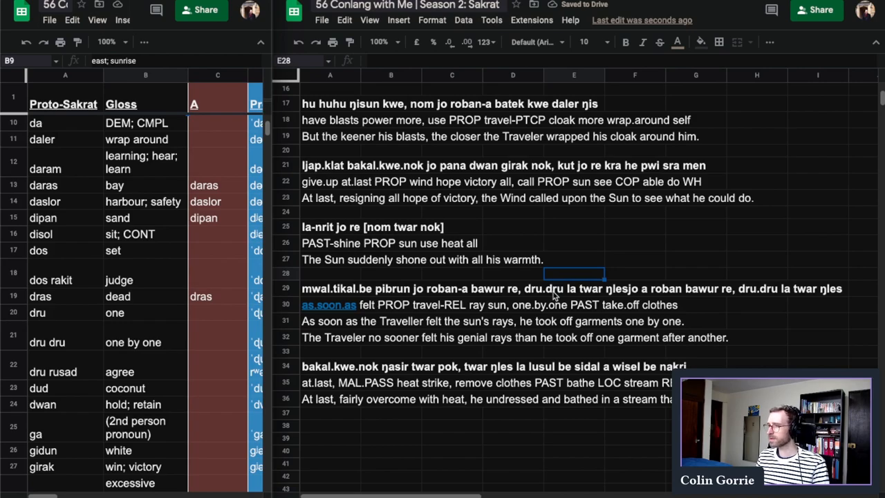
{"action": "mouse_move", "coordinate": [287, 305]}
{"action": "type", "text": "-"}
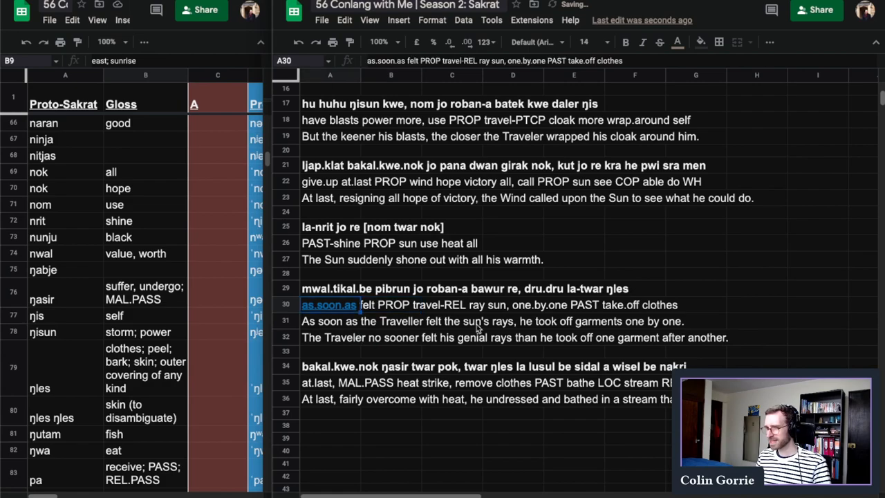
{"action": "left_click", "coordinate": [633, 320]}
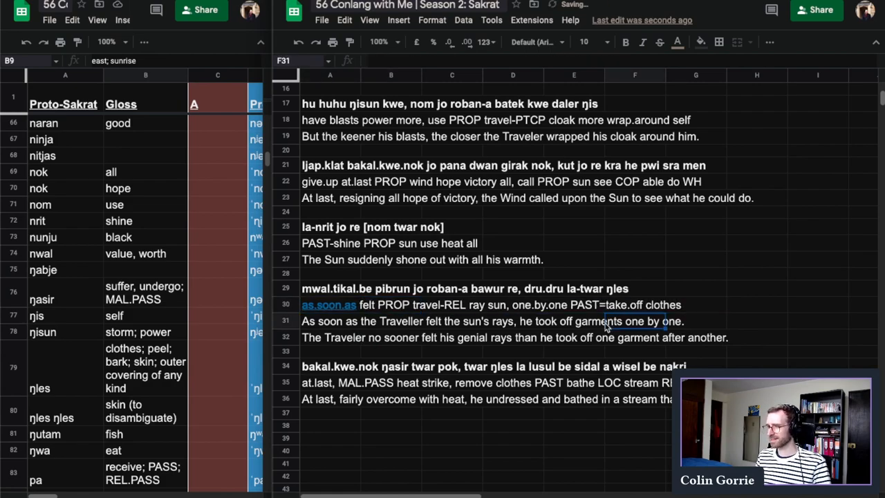
{"action": "left_click", "coordinate": [574, 289]}
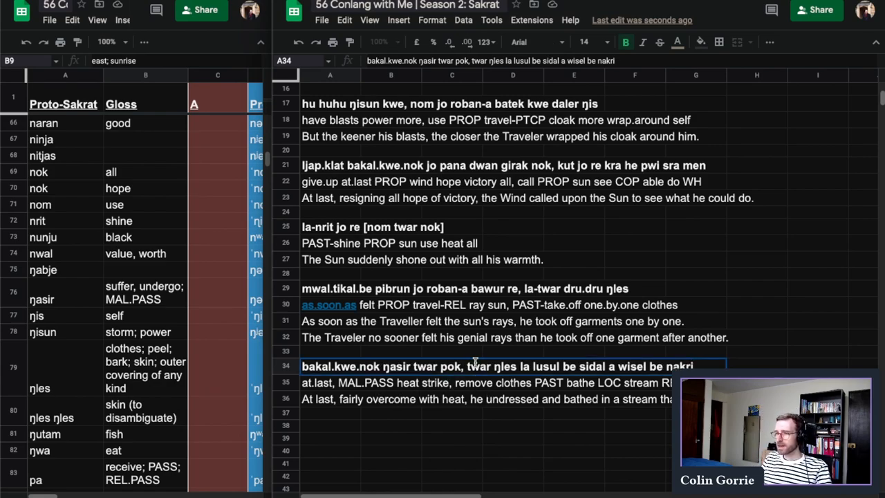
Step: Restore twar and re in the bathing sentence and prefix la- to form la-lusul
{"action": "double_click", "coordinate": [477, 365]}
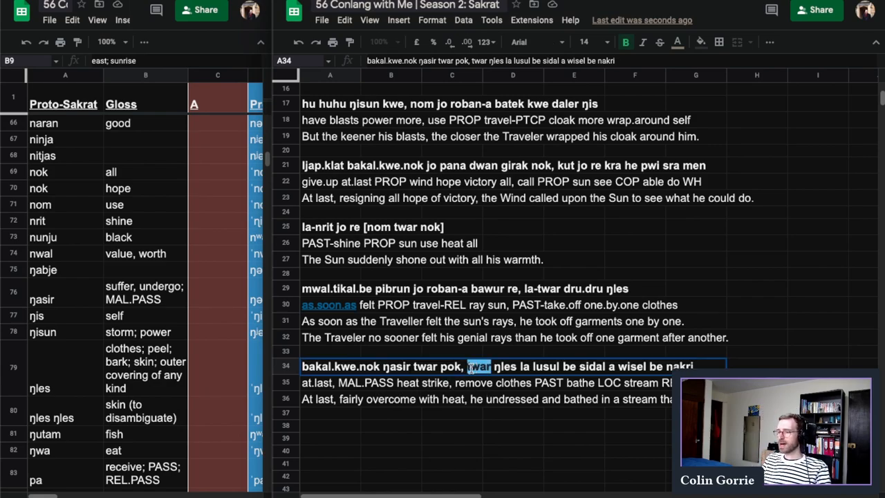
{"action": "type", "text": "twar"}
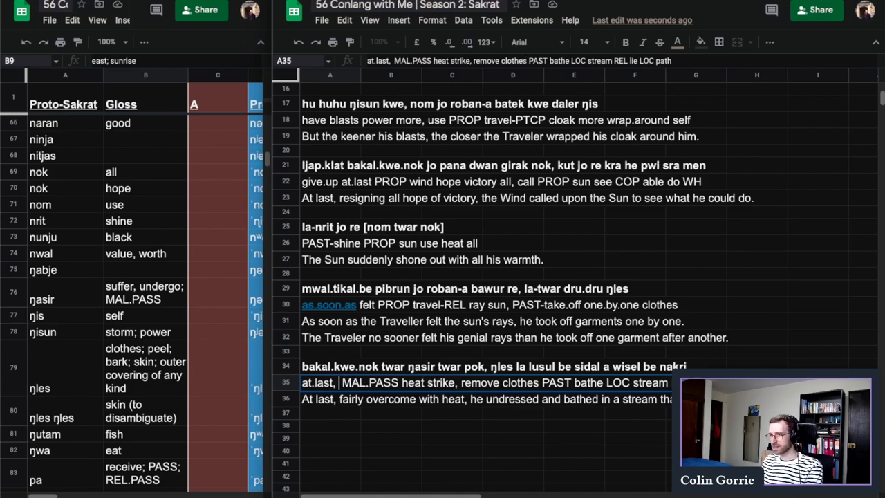
{"action": "type", "text": "remove"}
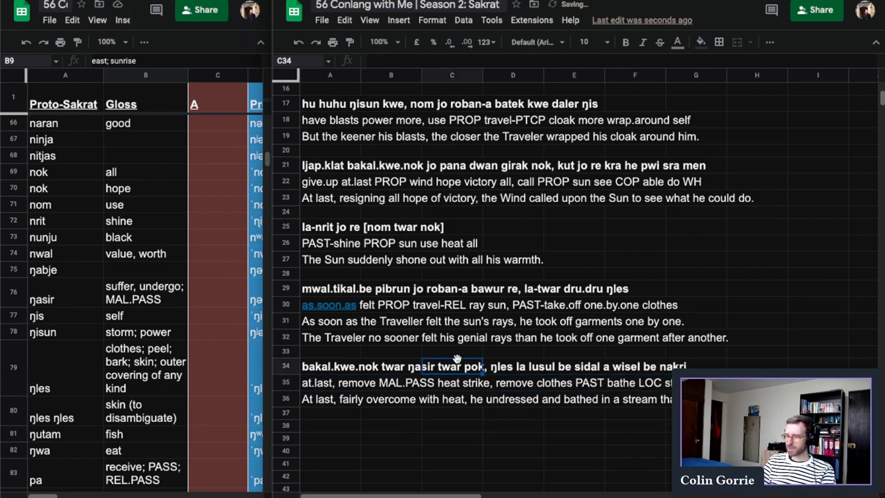
{"action": "left_click", "coordinate": [329, 289]}
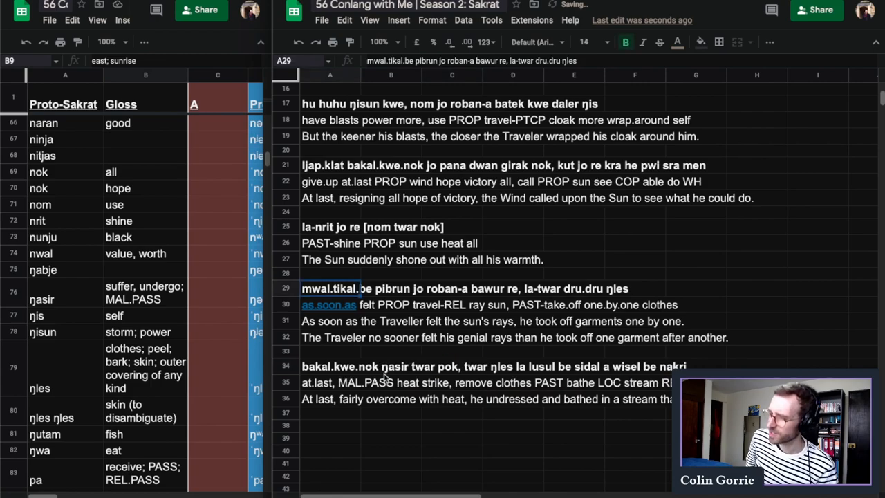
{"action": "left_click", "coordinate": [329, 381]}
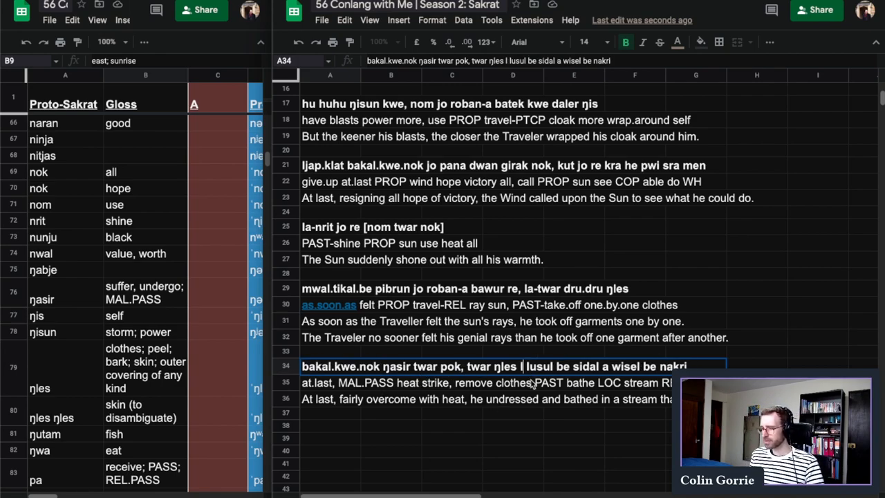
{"action": "type", "text": "la-"}
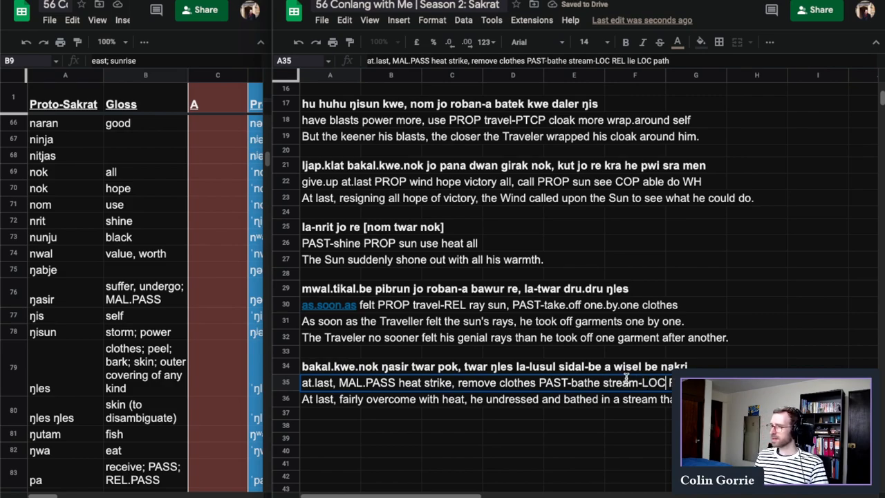
Step: Add the suffixed forms sidal-be, wisel-a nakri-be and gloss 'PAST-bathe stream-LOC'
{"action": "left_click", "coordinate": [634, 365]}
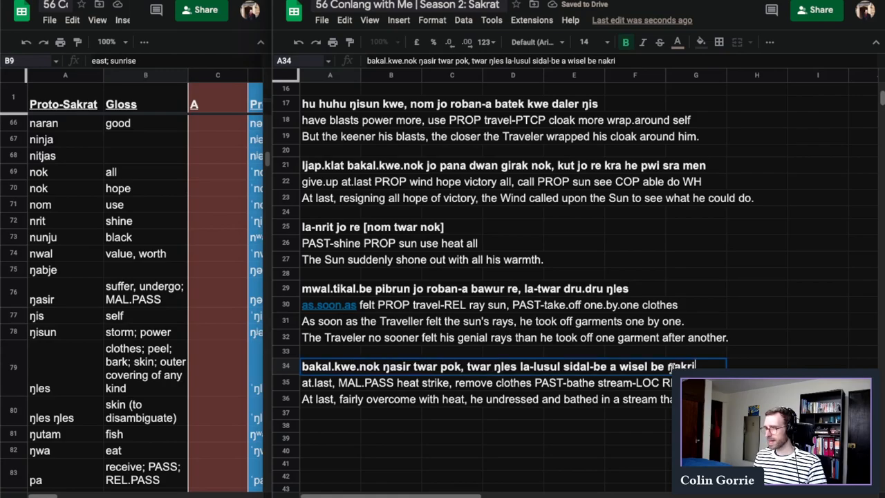
{"action": "type", "text": "wisel-a nakri-be"}
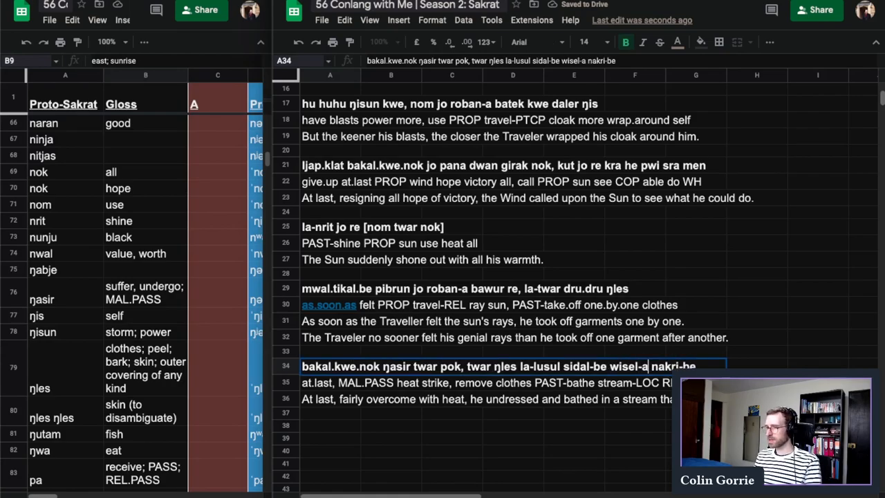
{"action": "left_click", "coordinate": [390, 382]}
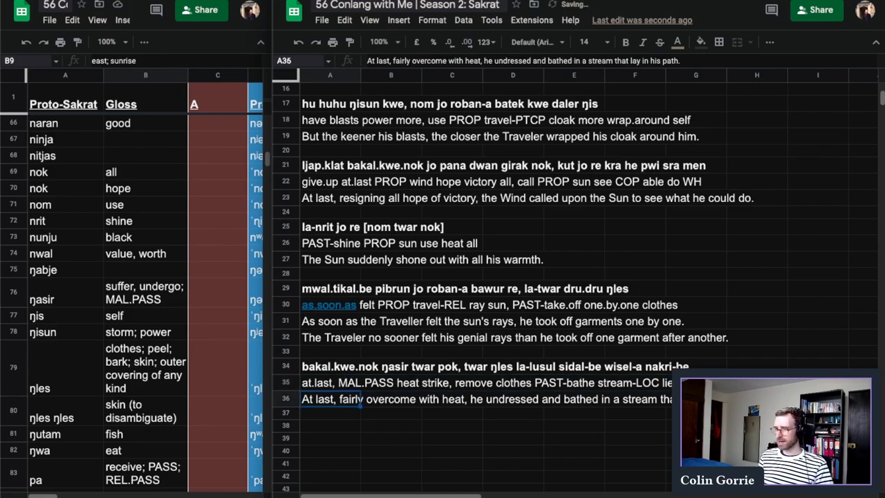
{"action": "scroll", "scroll_direction": "up", "scroll_amount": 3}
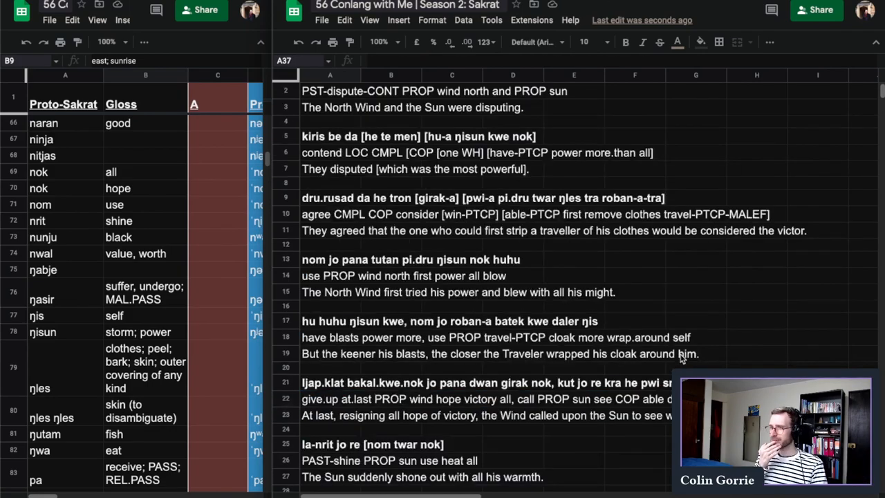
{"action": "scroll", "scroll_direction": "down", "scroll_amount": 3}
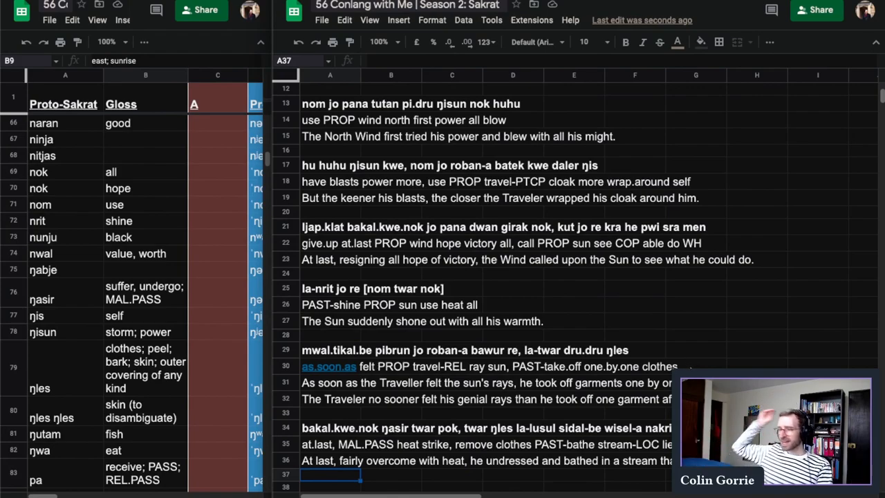
{"action": "scroll", "scroll_direction": "up", "scroll_amount": 3}
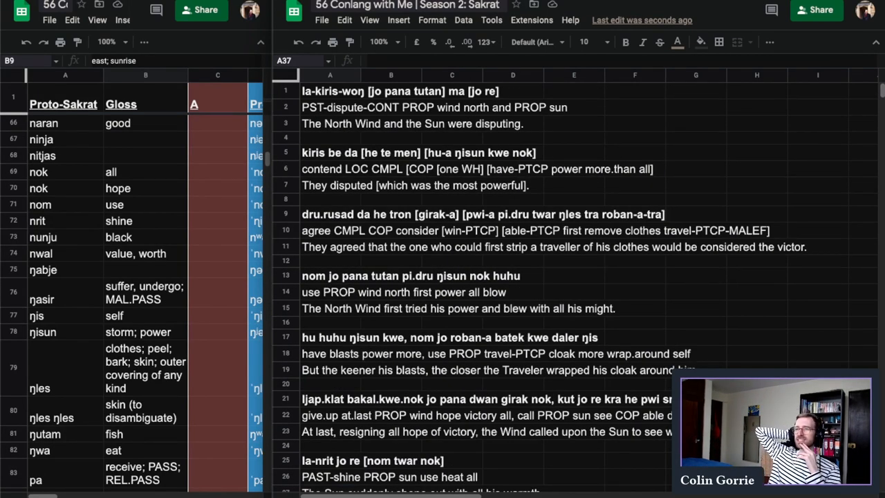